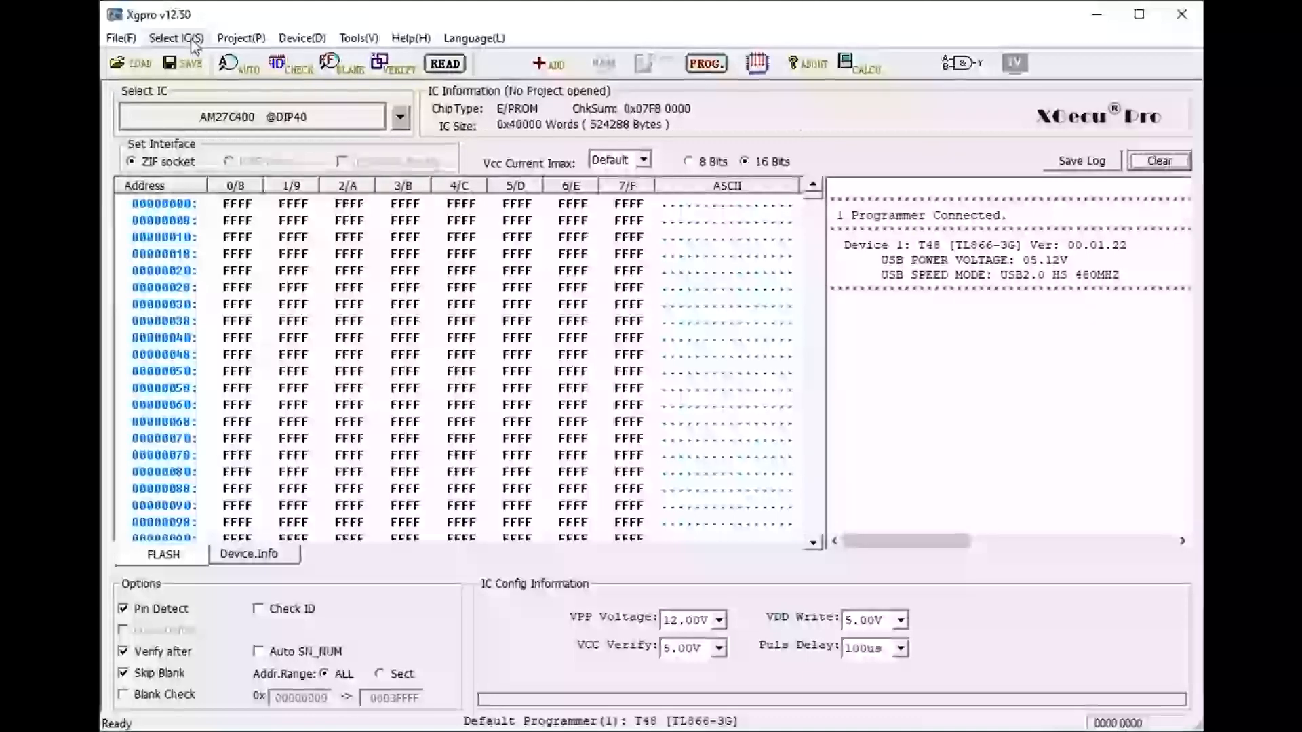
pyautogui.moveTo(234, 44)
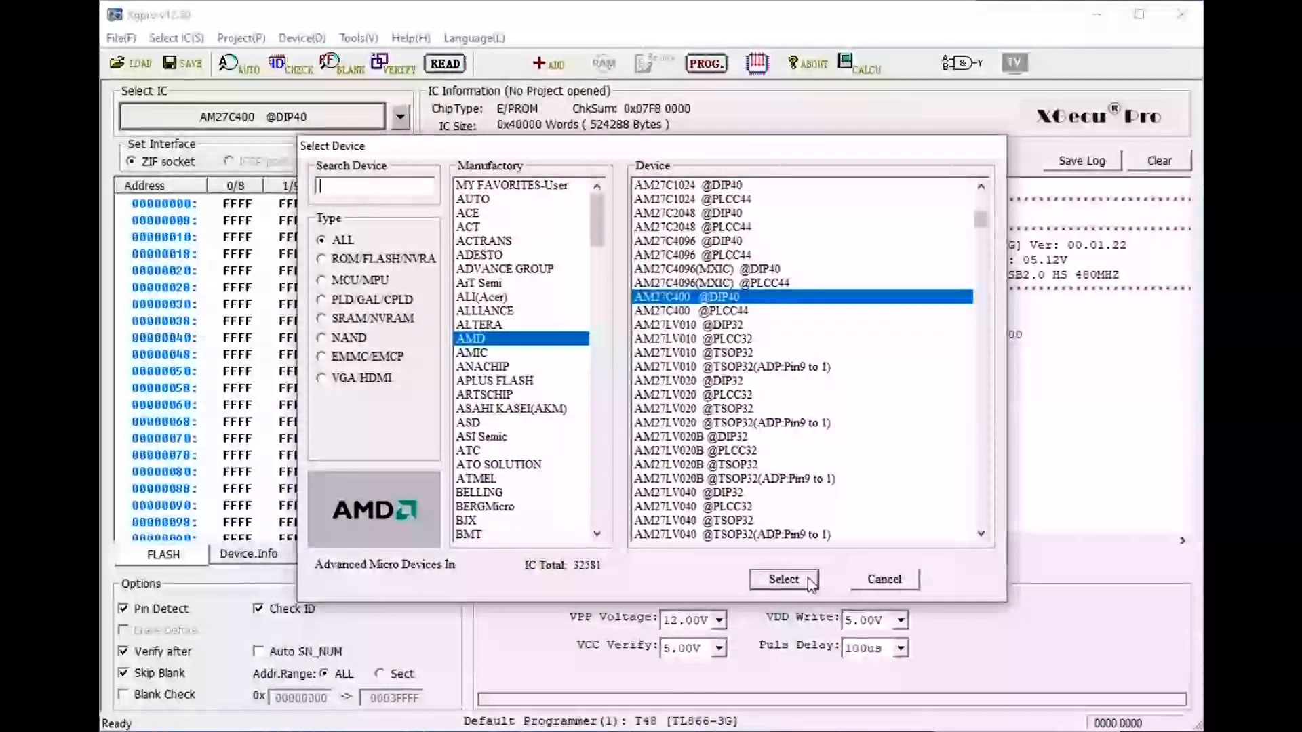
pyautogui.click(783, 581)
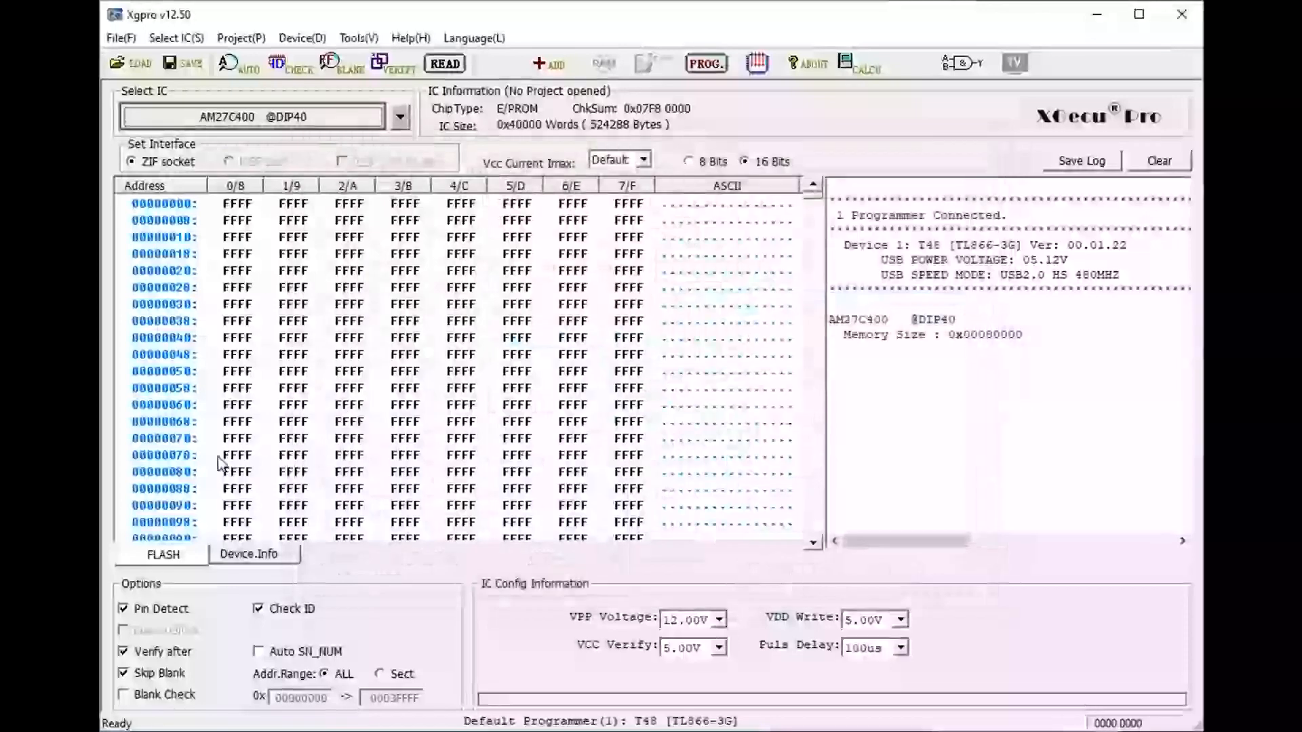
pyautogui.moveTo(192, 172)
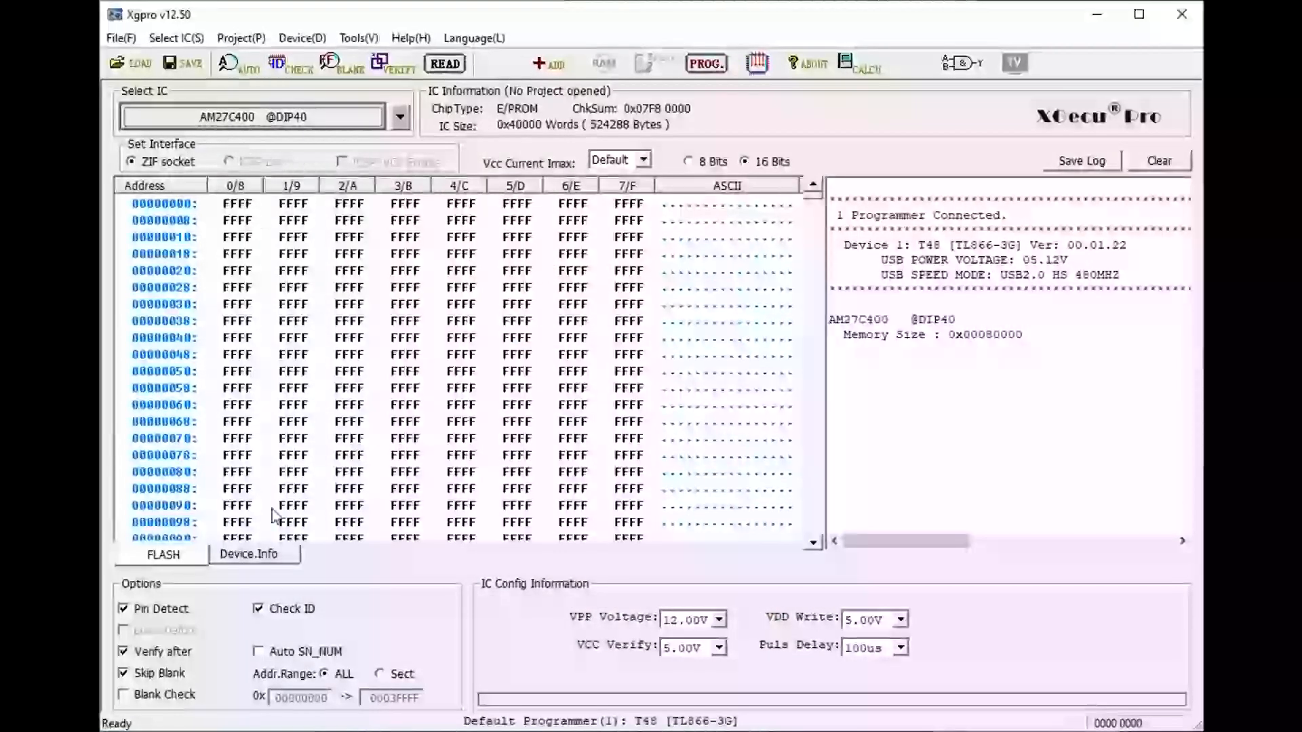
pyautogui.click(255, 554)
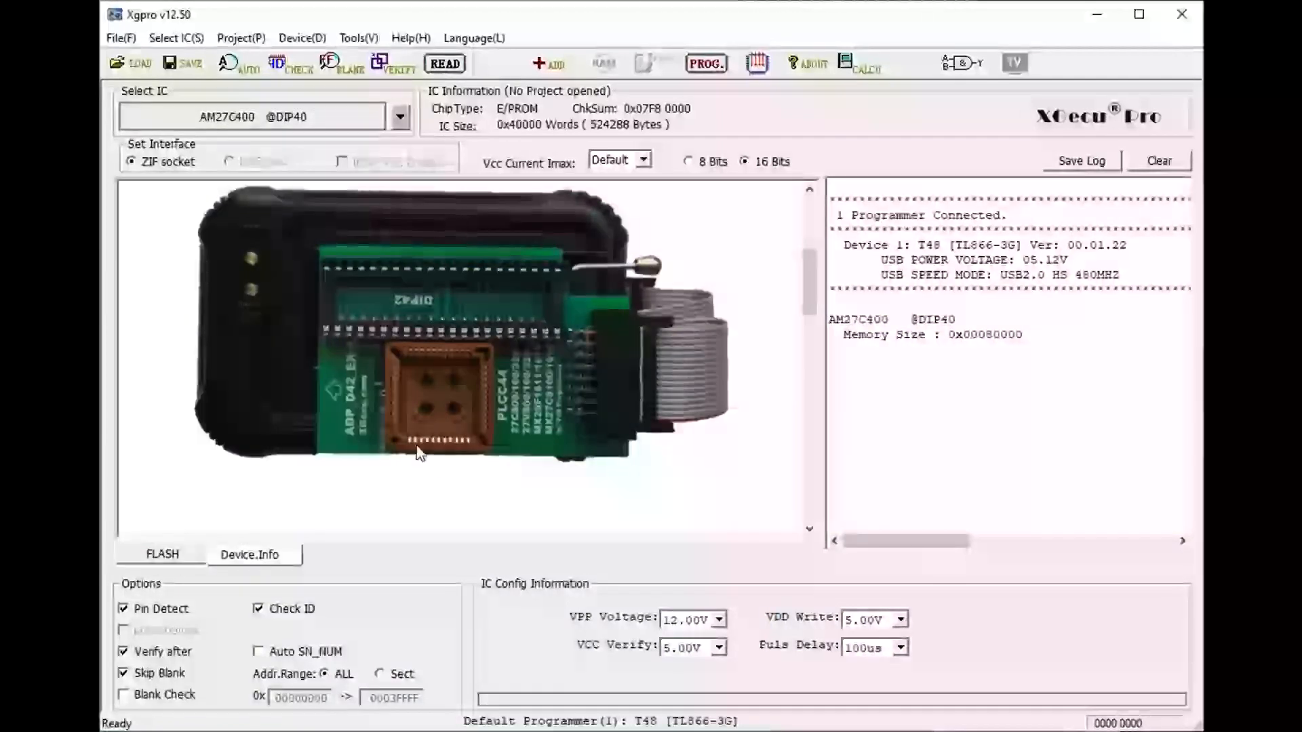
pyautogui.moveTo(436, 385)
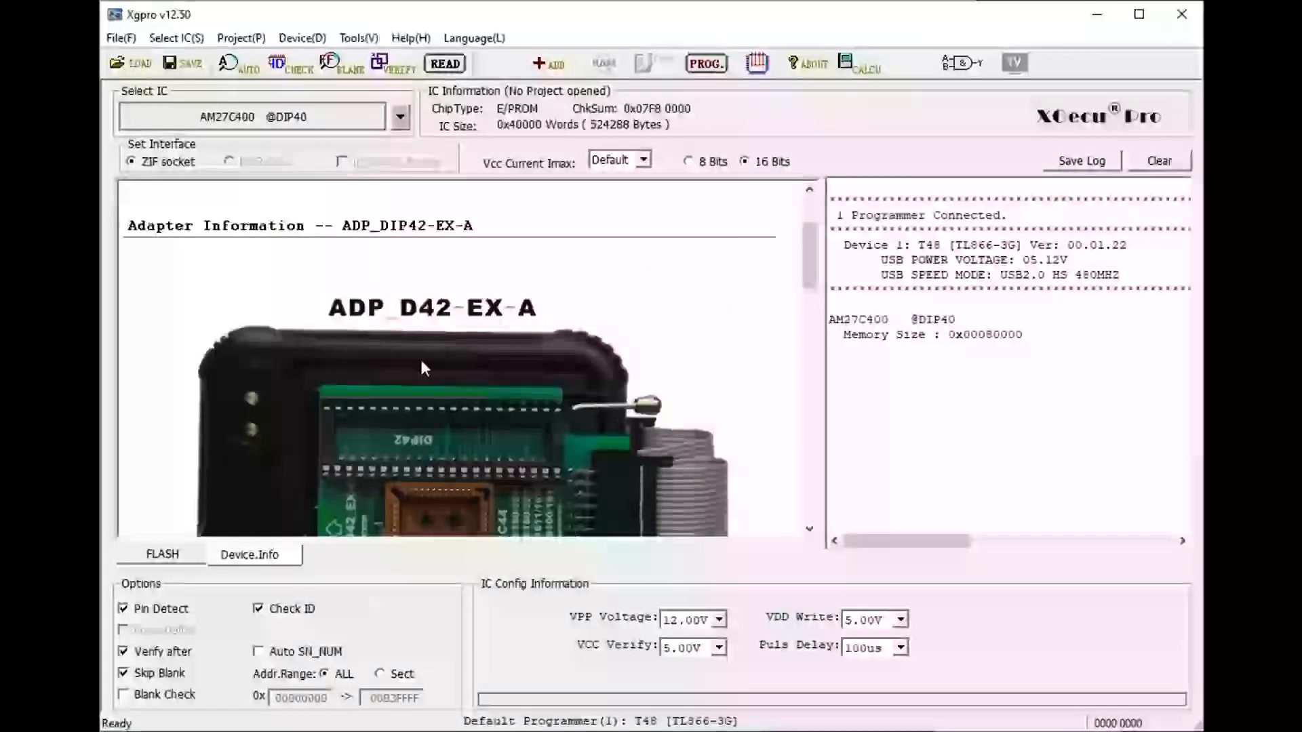
pyautogui.click(160, 555)
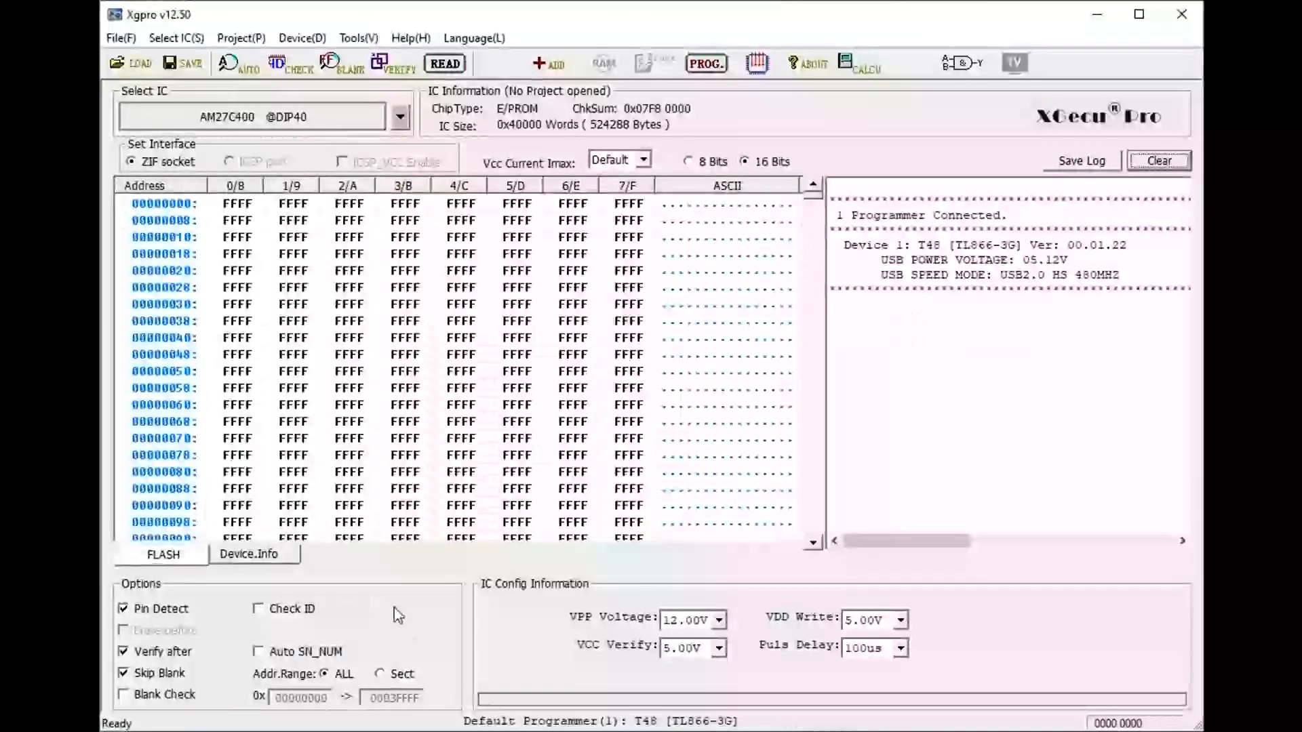
pyautogui.moveTo(287, 619)
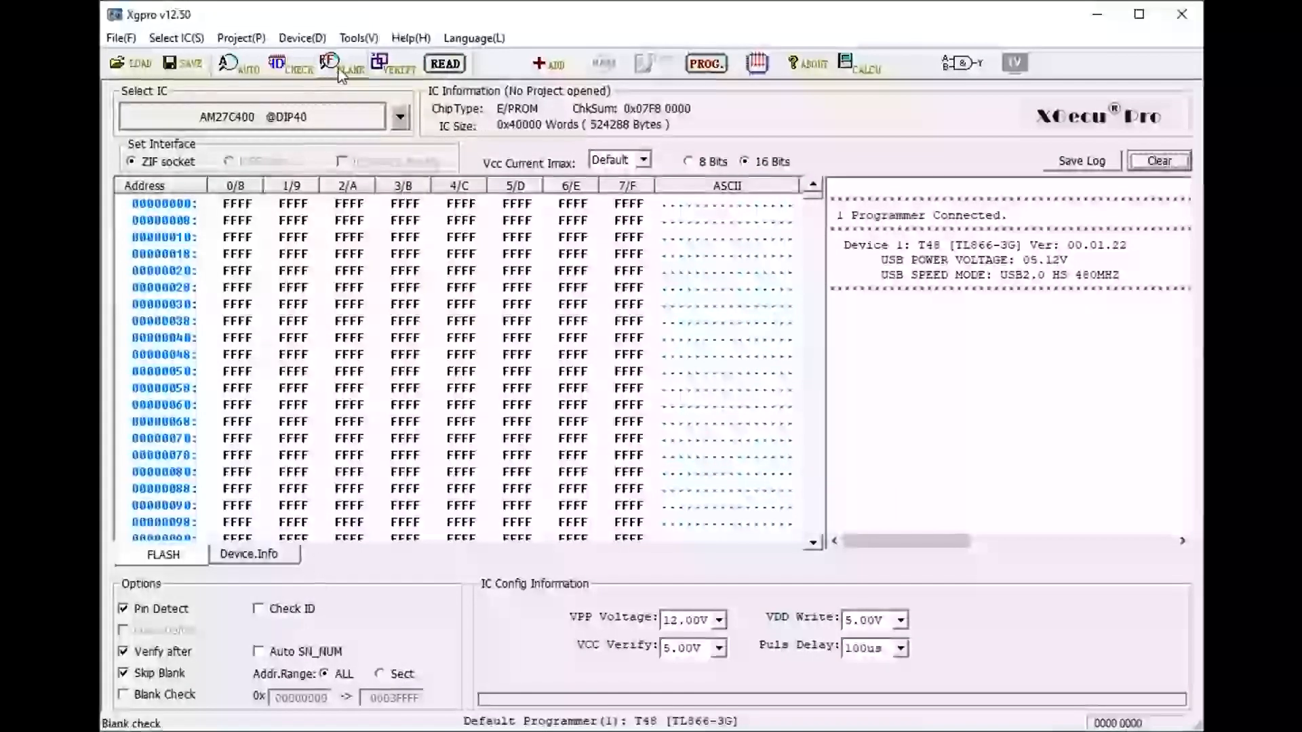
# Run a blank check on the AM27C400 and confirm 'Device is Blank!'
pyautogui.click(329, 64)
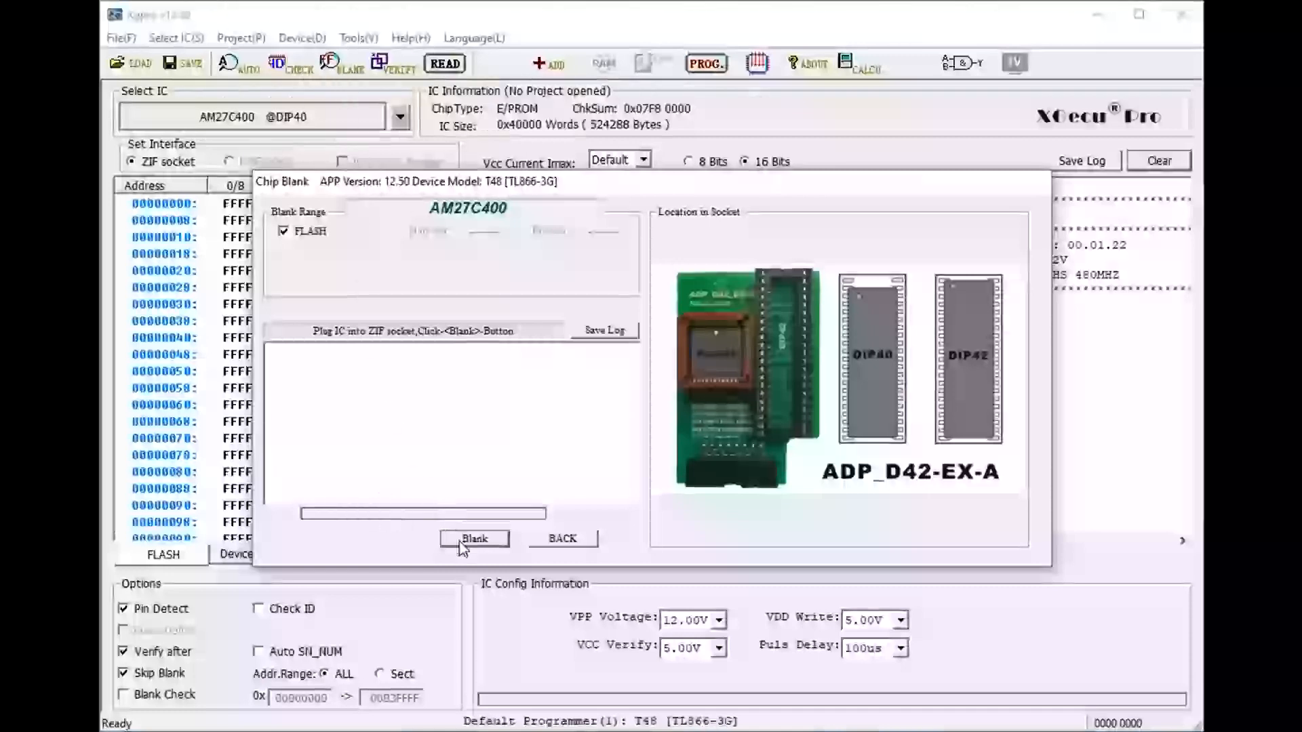
pyautogui.click(475, 538)
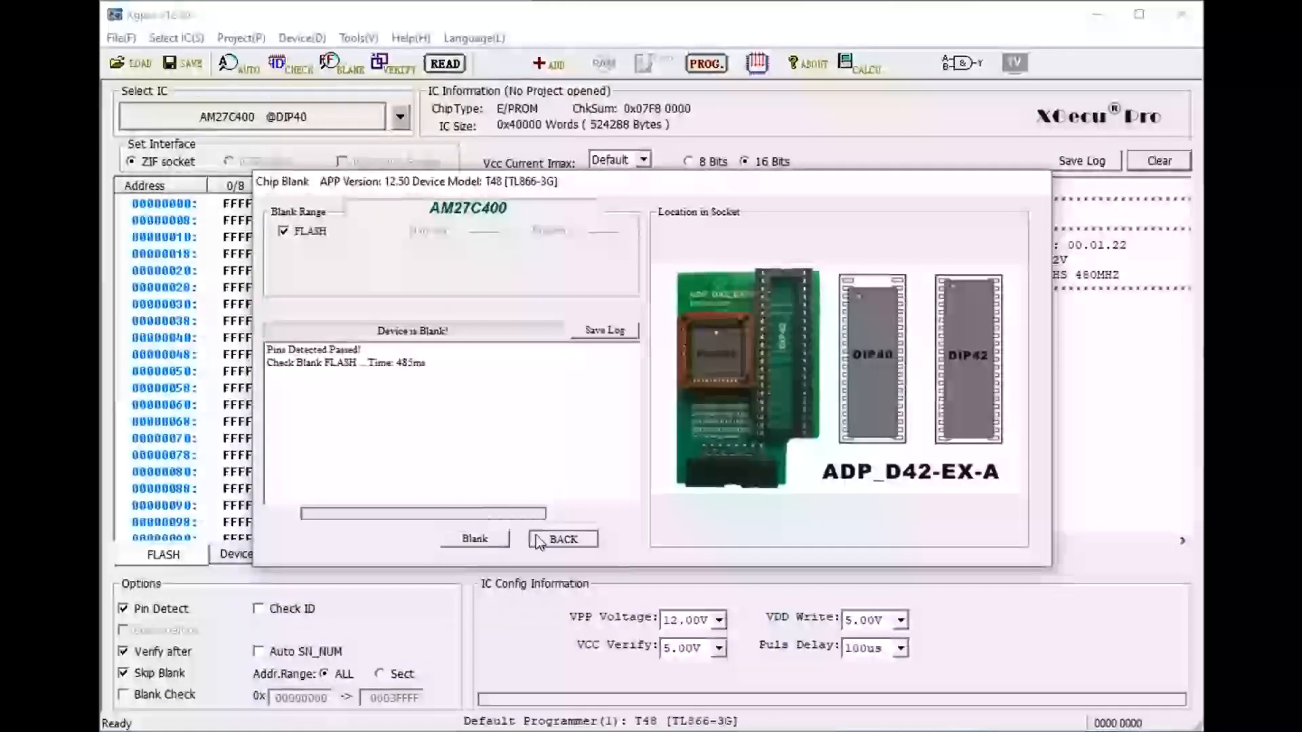
pyautogui.click(563, 539)
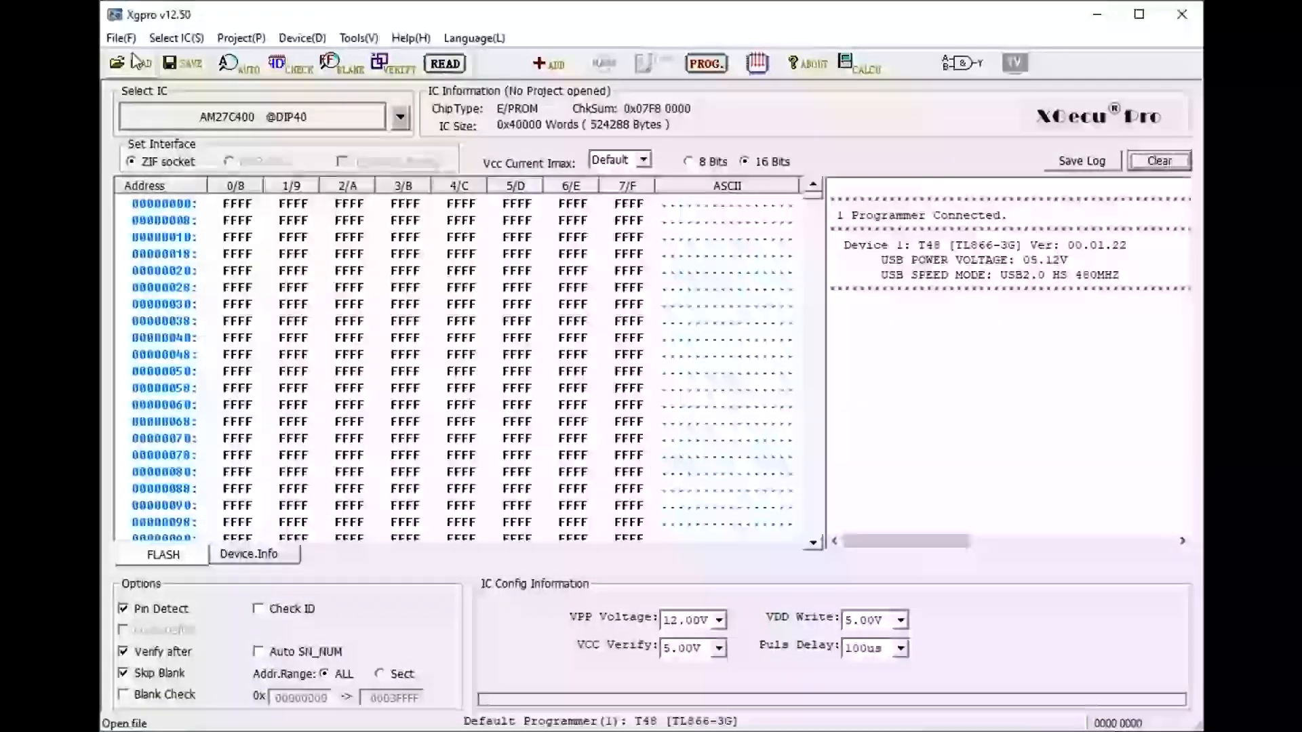
# Choose CDTVA500A600A2000.47.111.bin from the ROMs folder as the binary file to load
pyautogui.click(125, 62)
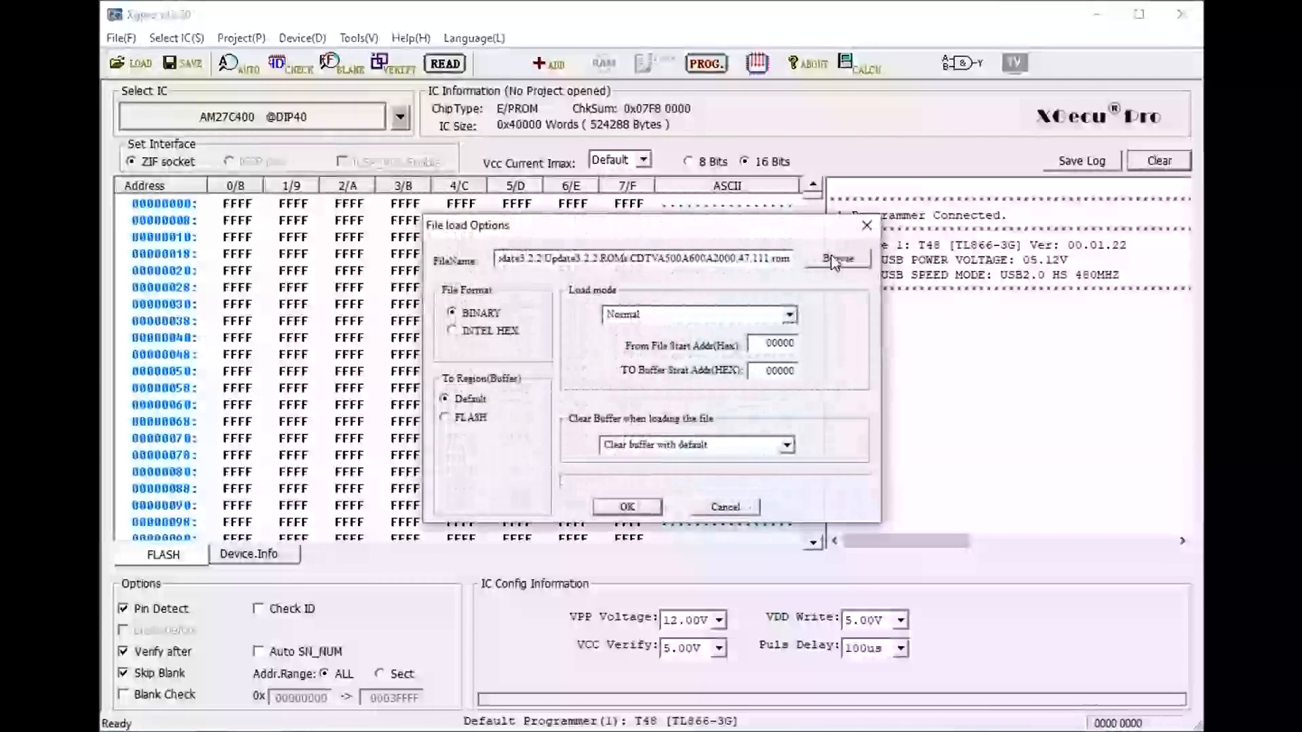
pyautogui.click(838, 258)
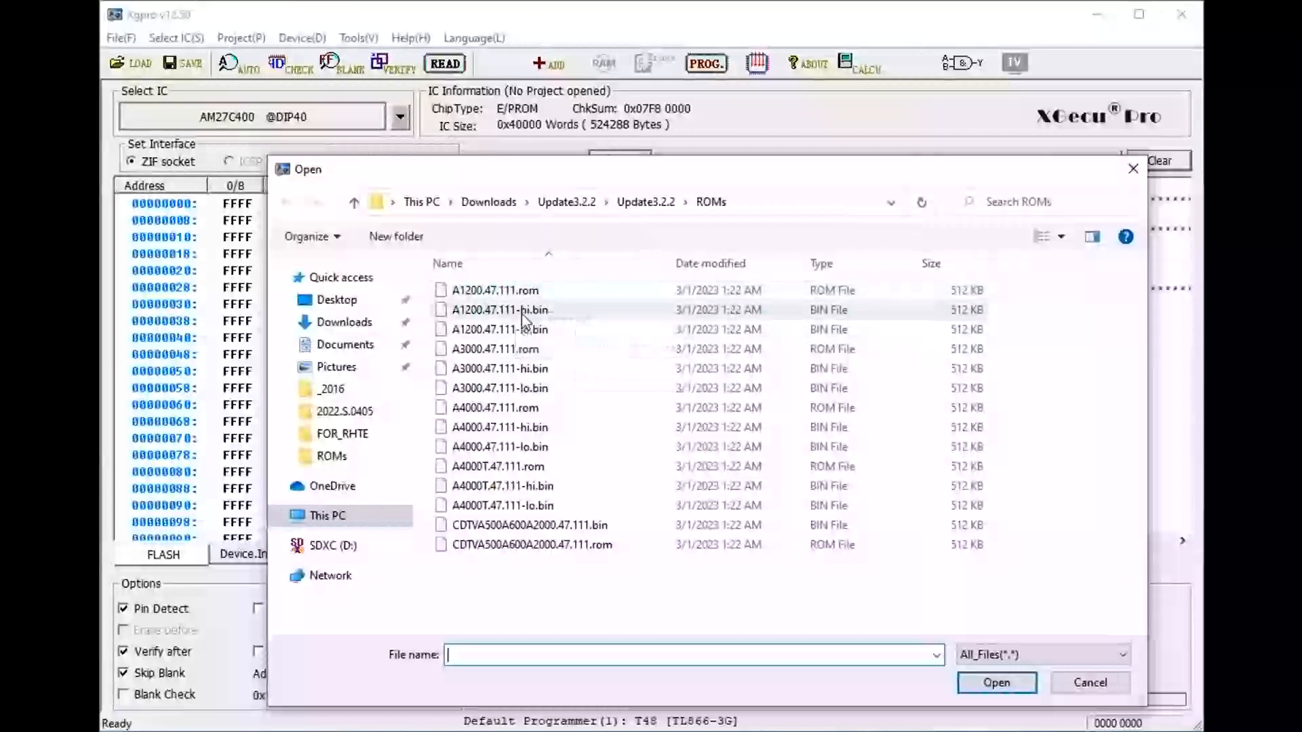
pyautogui.moveTo(534, 397)
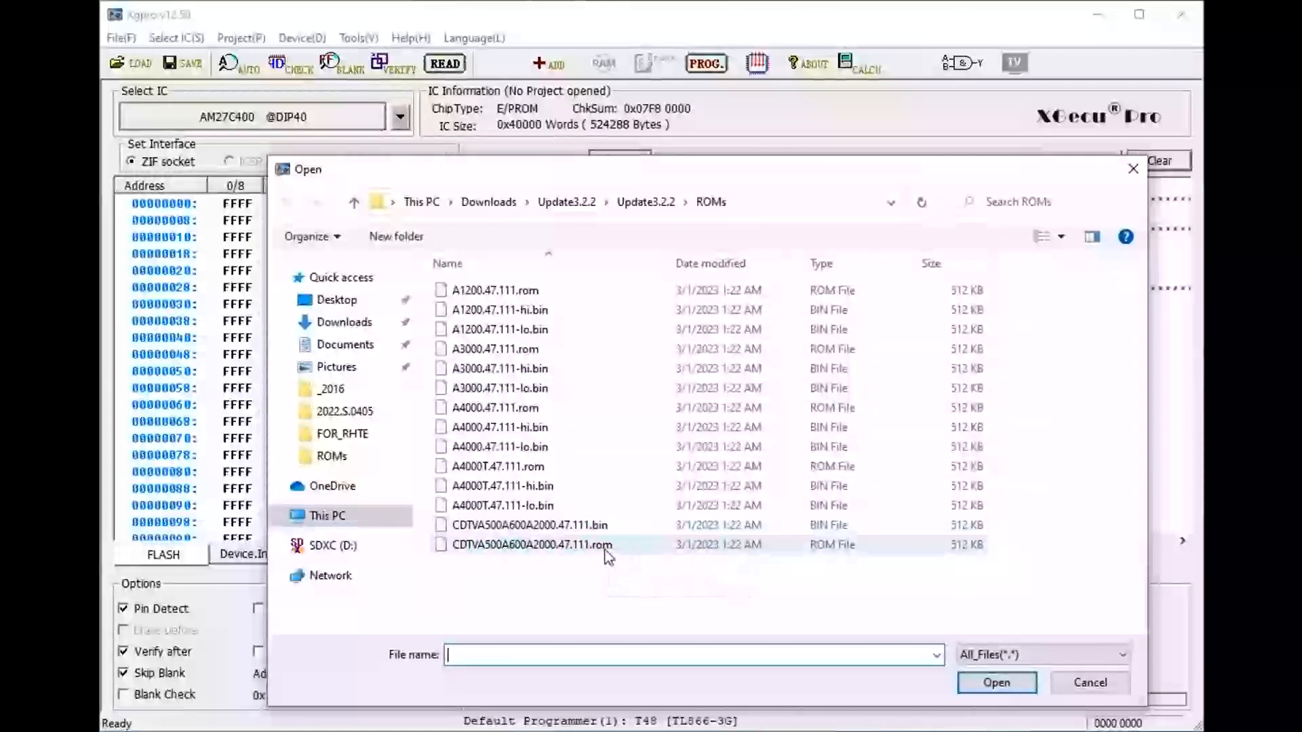
pyautogui.moveTo(565, 549)
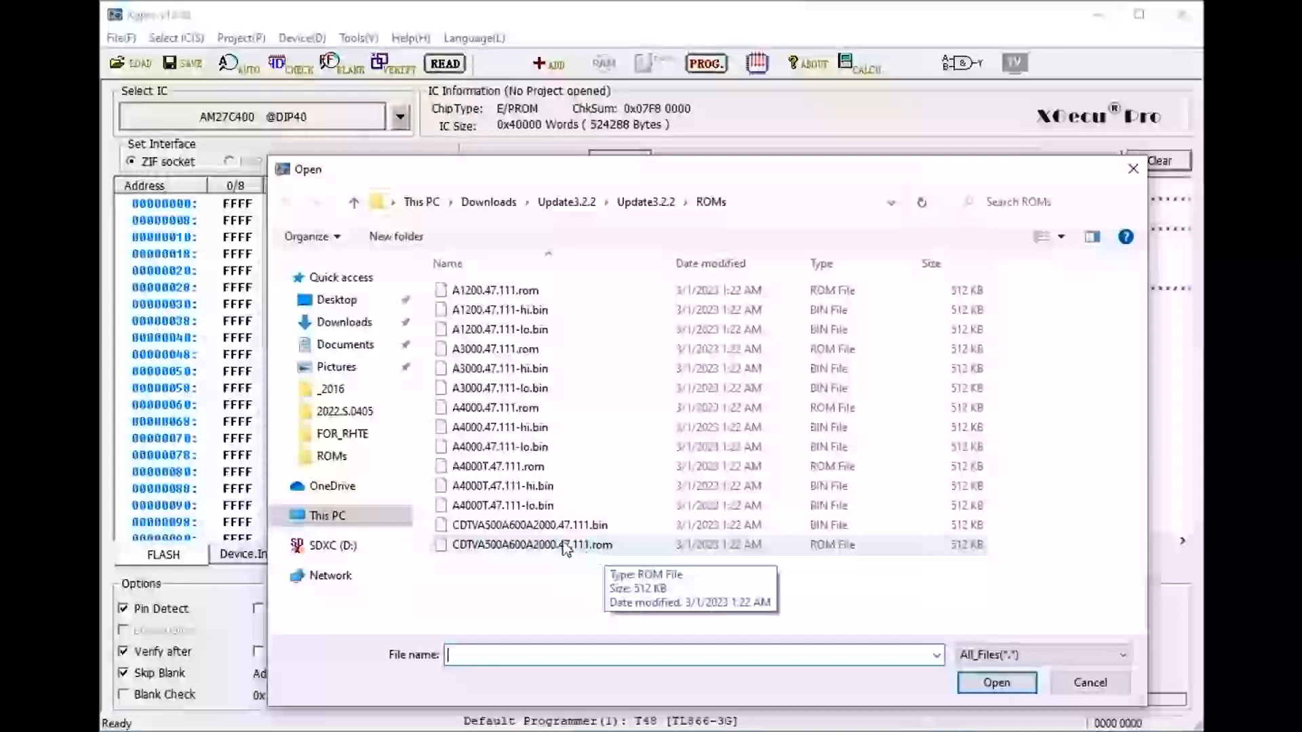
pyautogui.click(530, 525)
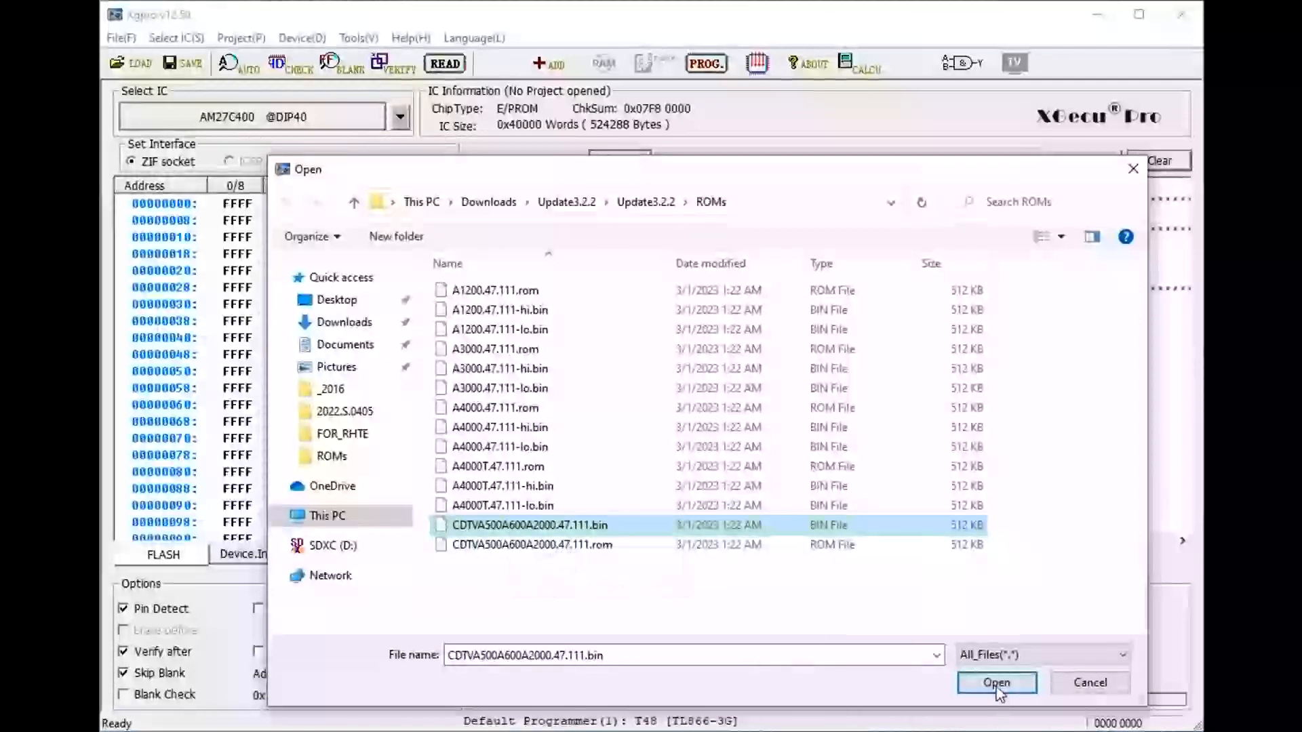
pyautogui.click(995, 682)
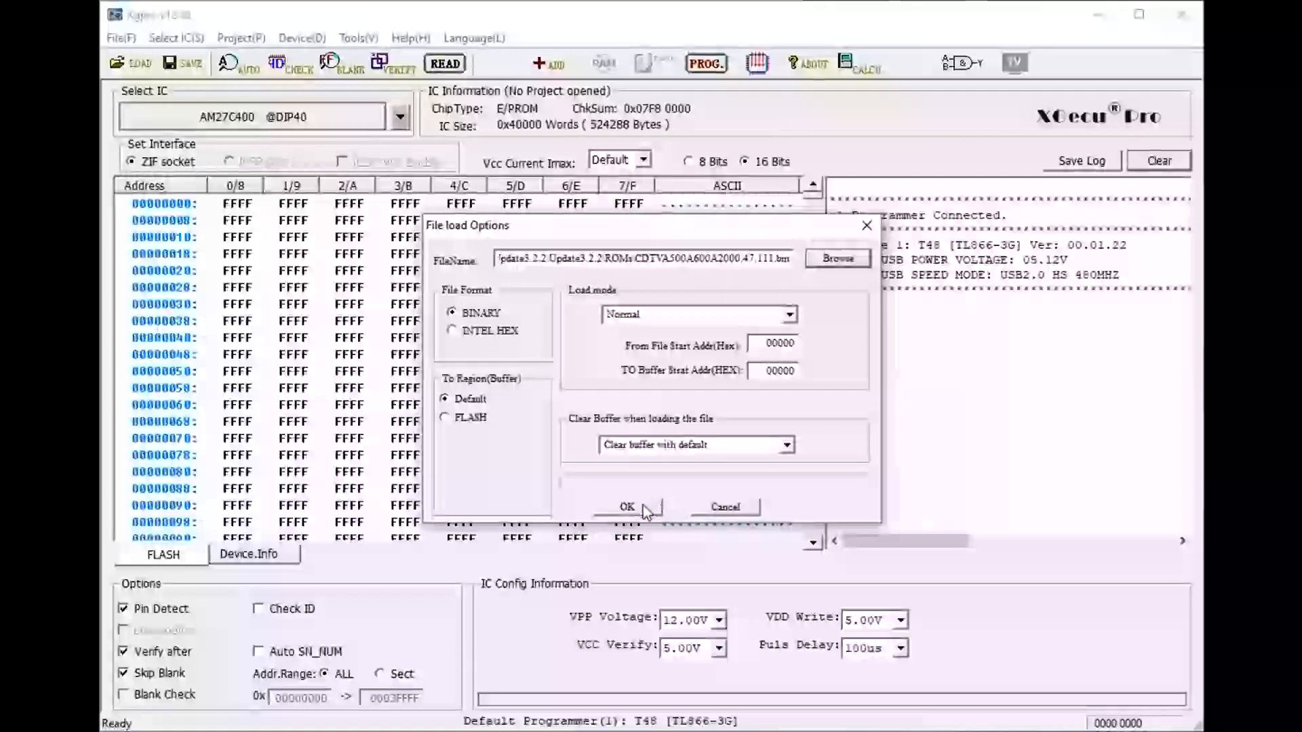
# Load the image into the buffer, giving AMIGA ROM data with checksum 0x027D C2BD
pyautogui.click(626, 508)
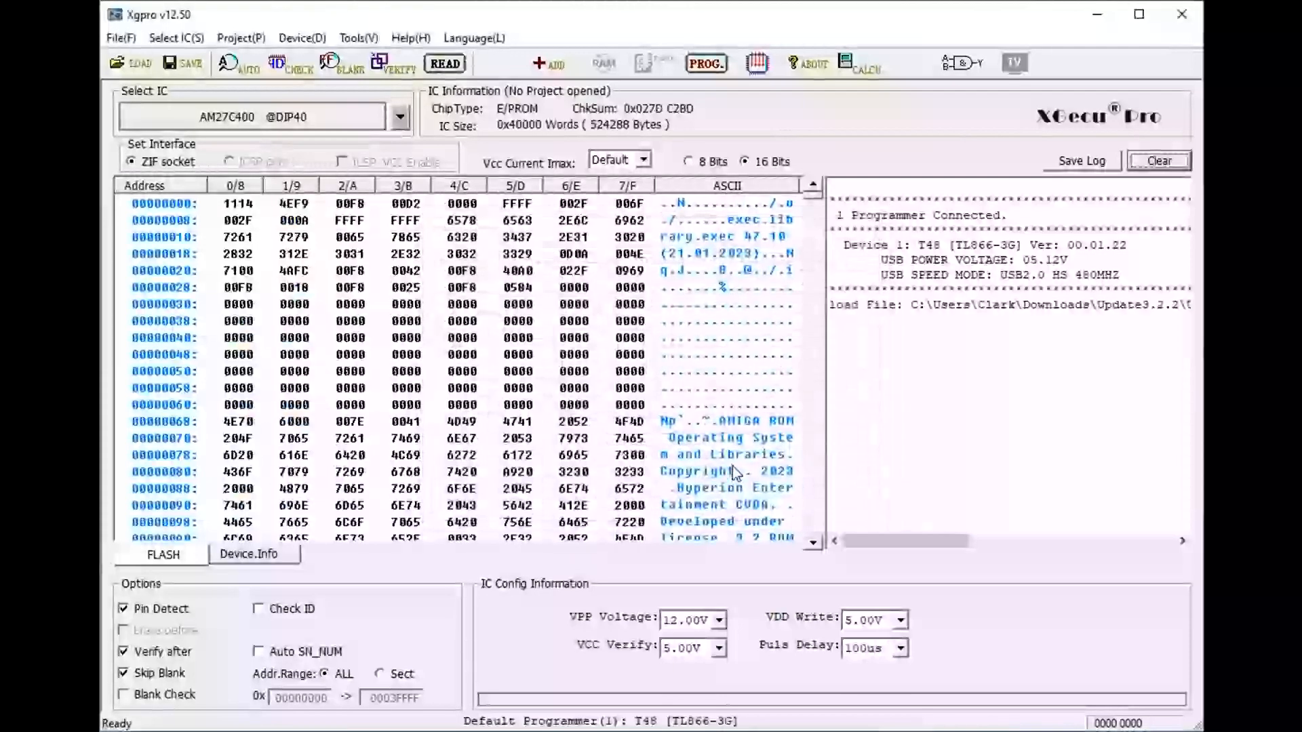
pyautogui.moveTo(773, 550)
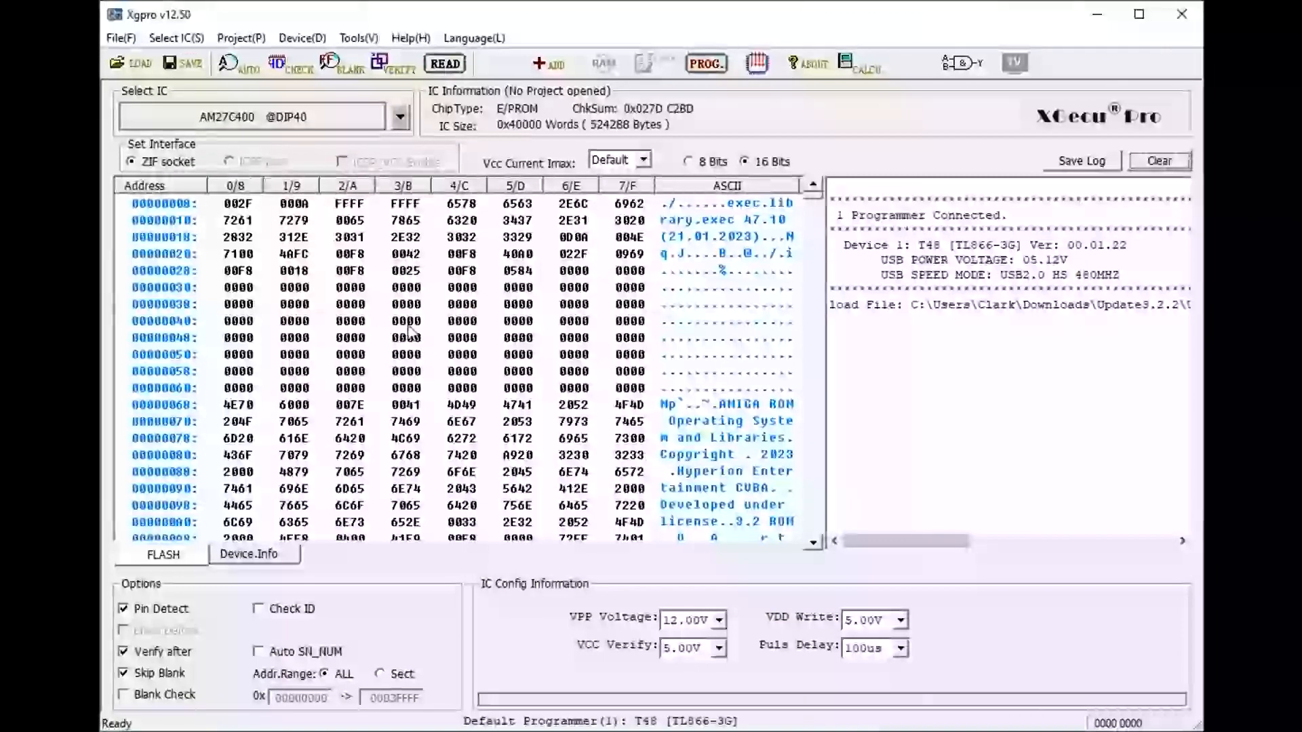
# Load the A4000T.47.111-hi.bin image into the buffer
pyautogui.click(127, 64)
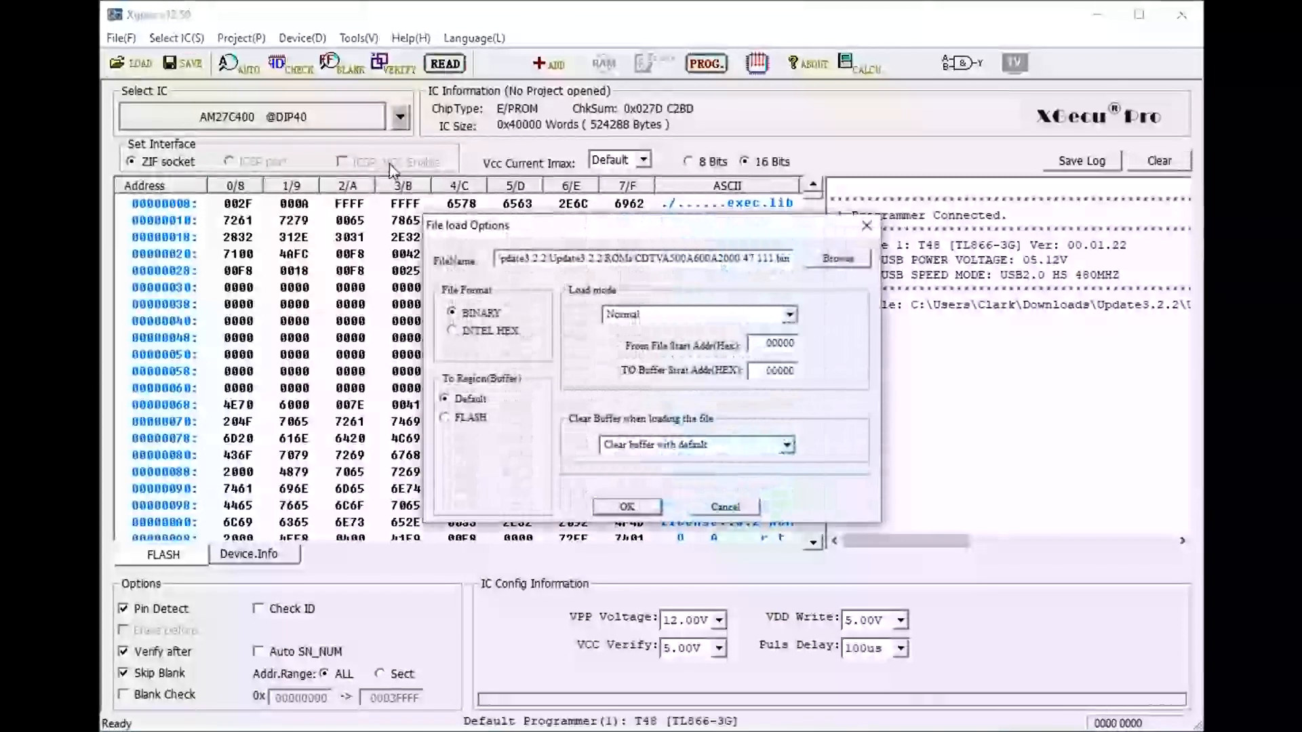
pyautogui.click(836, 258)
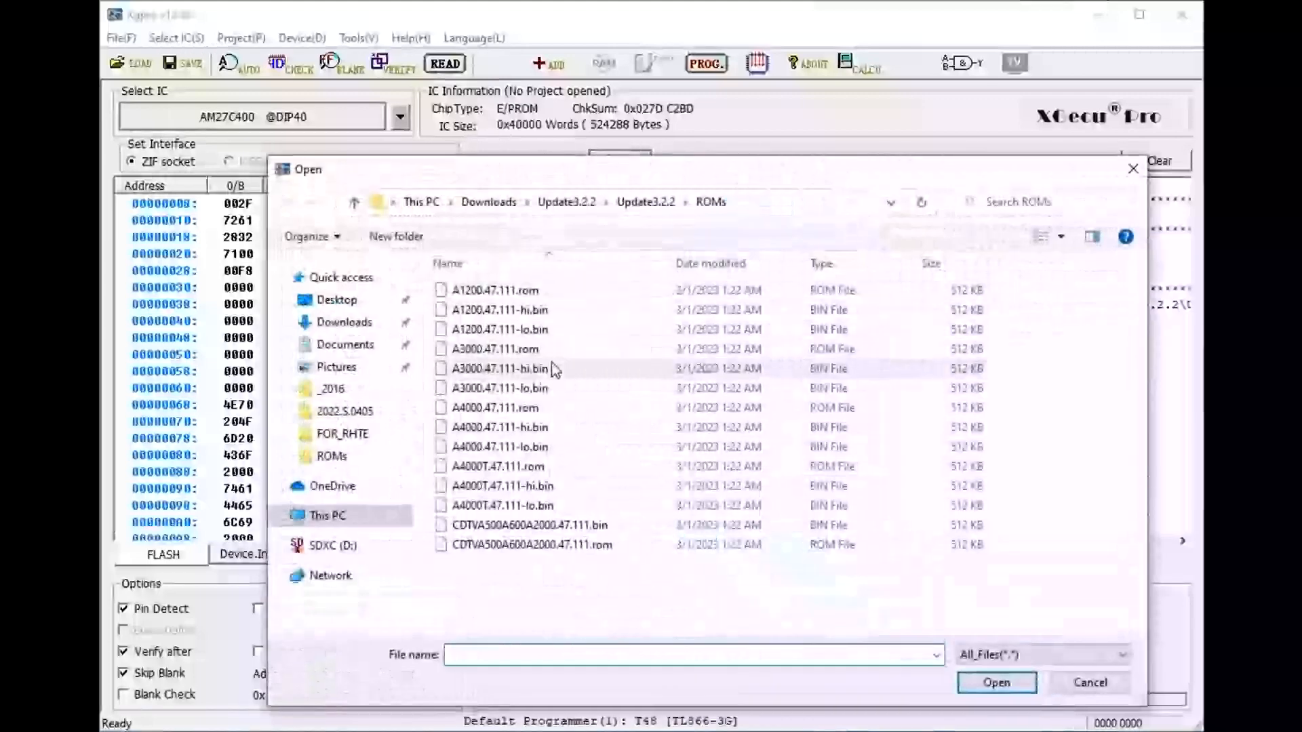
pyautogui.moveTo(540, 509)
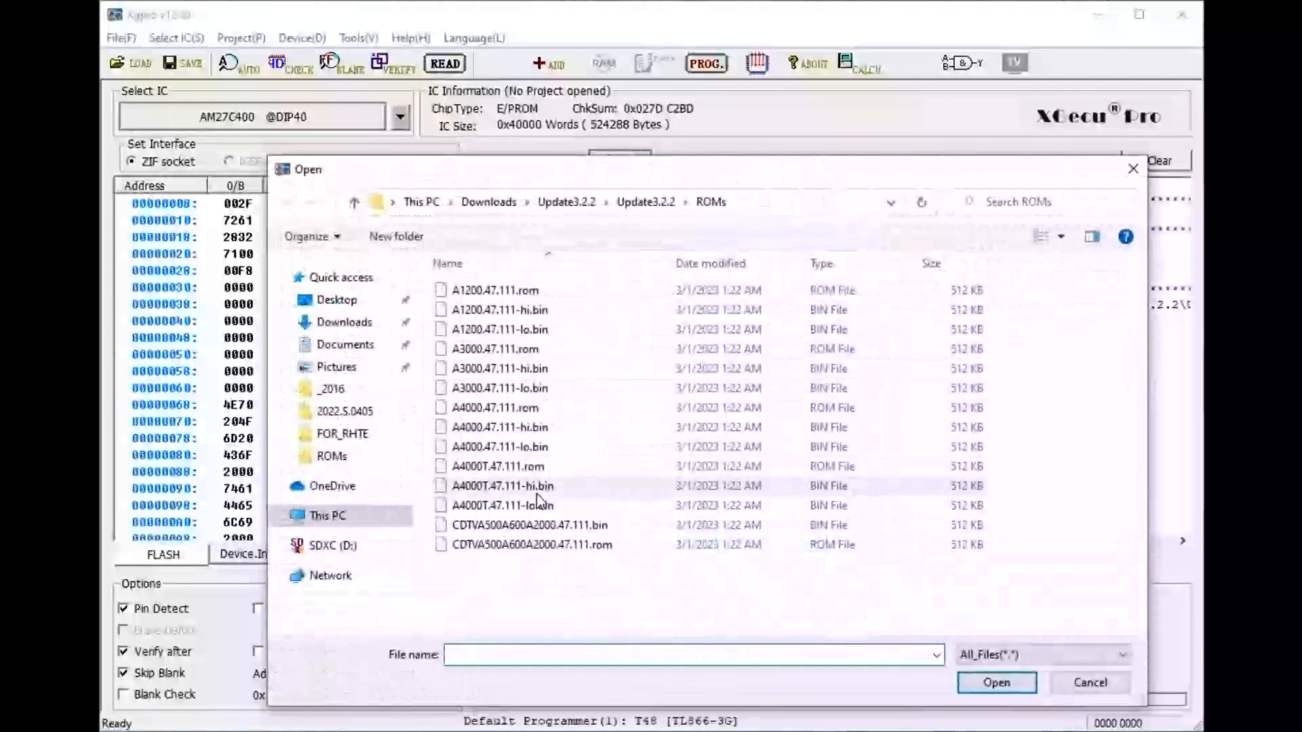
pyautogui.click(509, 486)
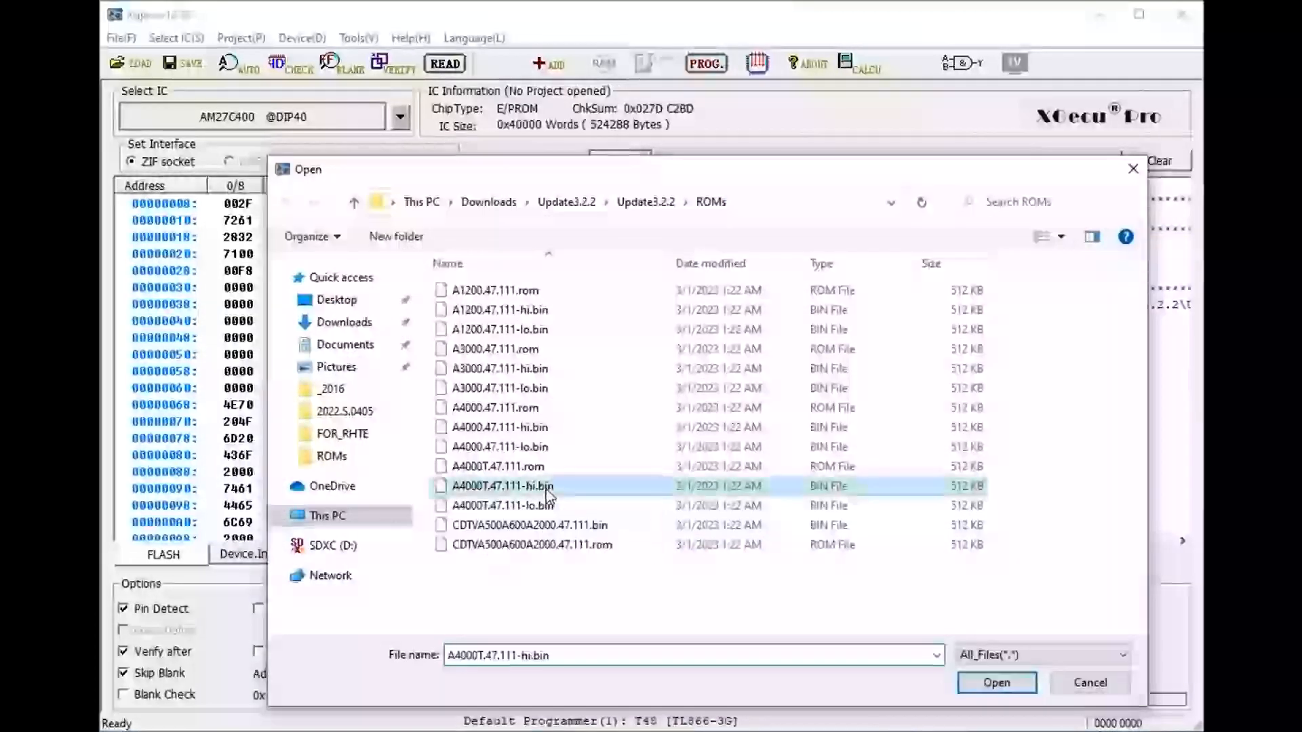
pyautogui.click(996, 682)
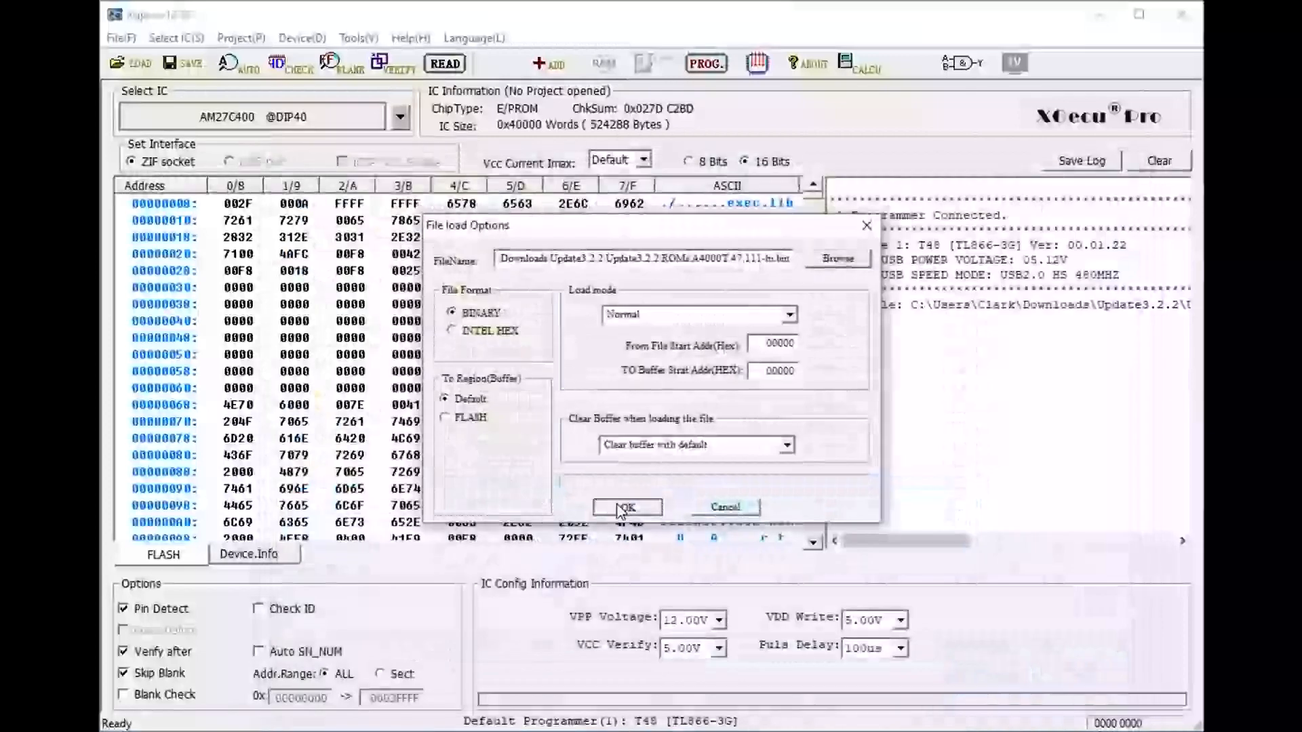
pyautogui.click(627, 507)
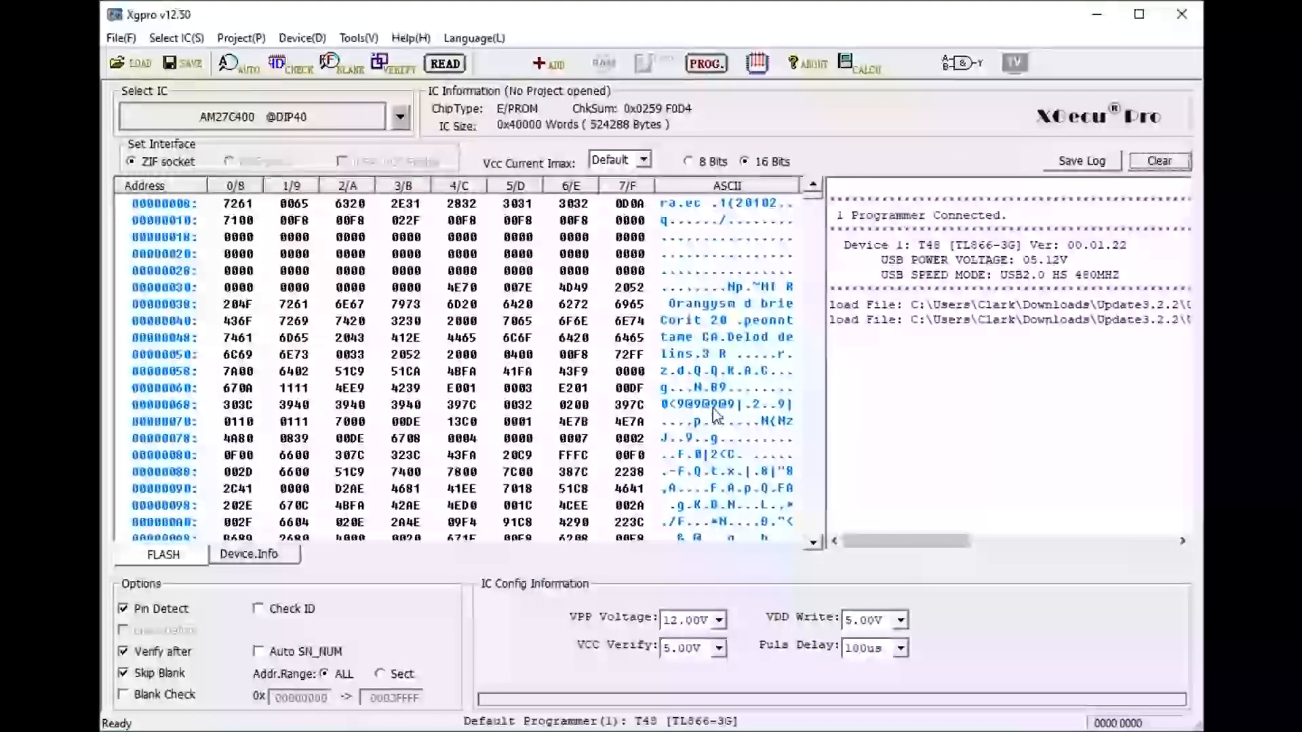
pyautogui.moveTo(682, 385)
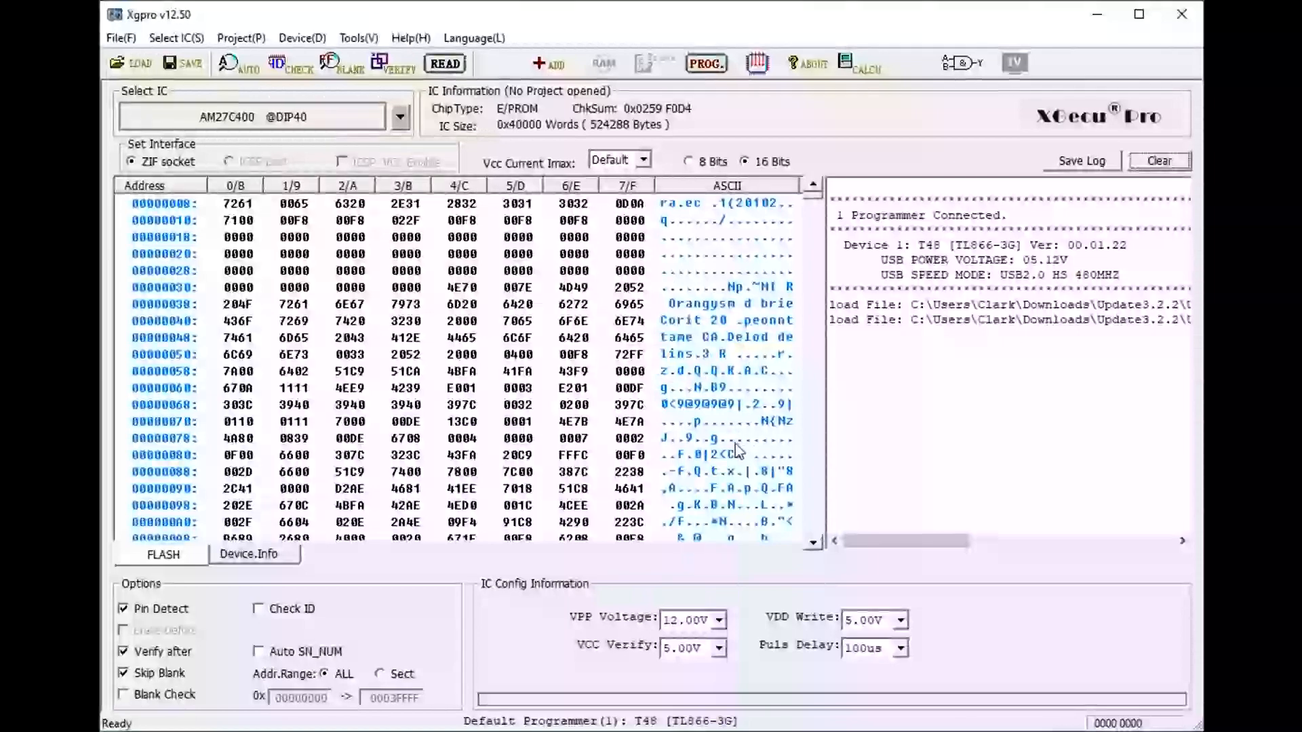
# Reload CDTVA500A600A2000.47.111.bin into the buffer, restoring checksum 0x027D C2BD
pyautogui.click(130, 64)
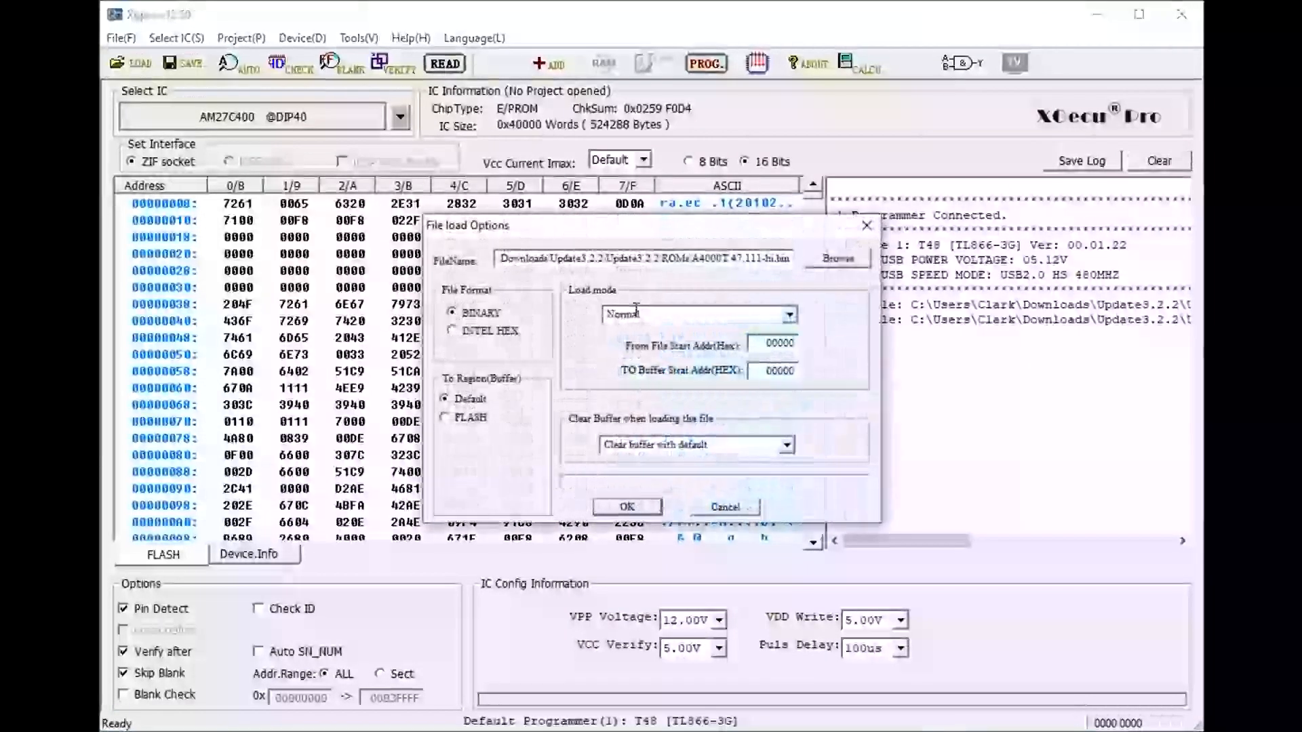
pyautogui.click(838, 258)
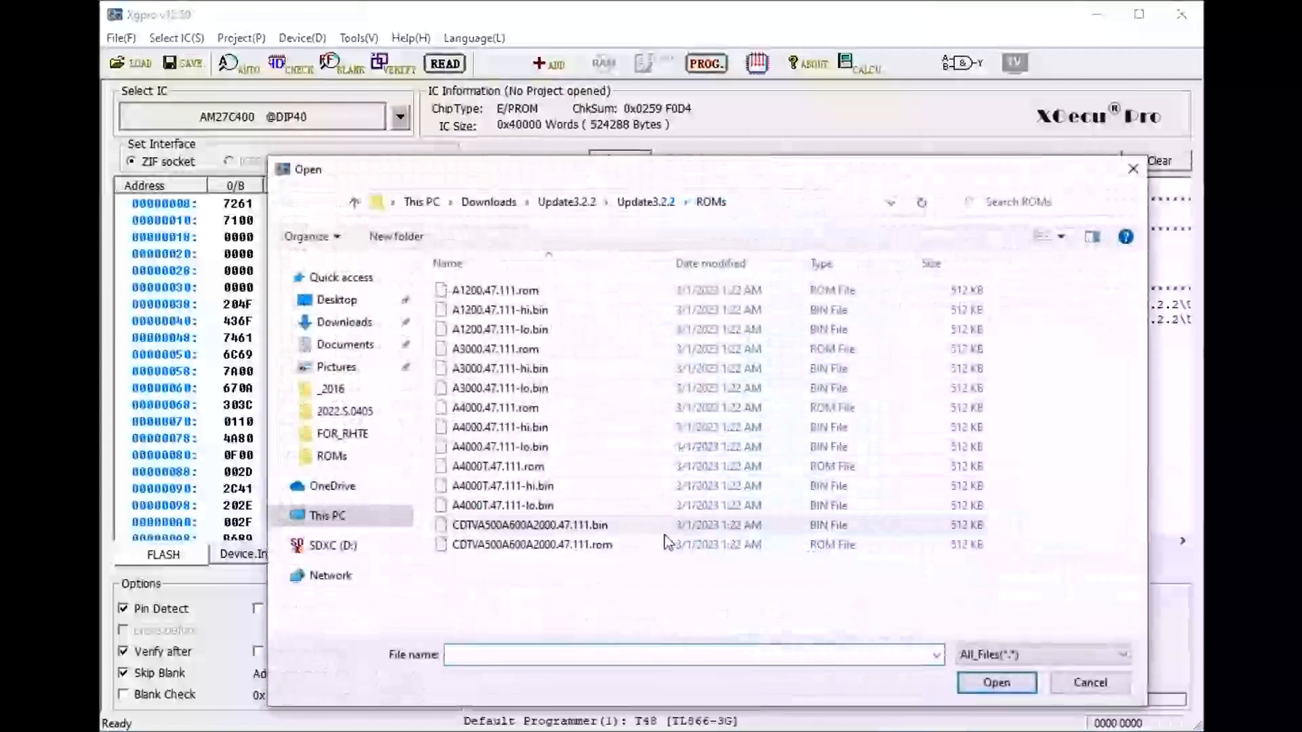
pyautogui.click(523, 524)
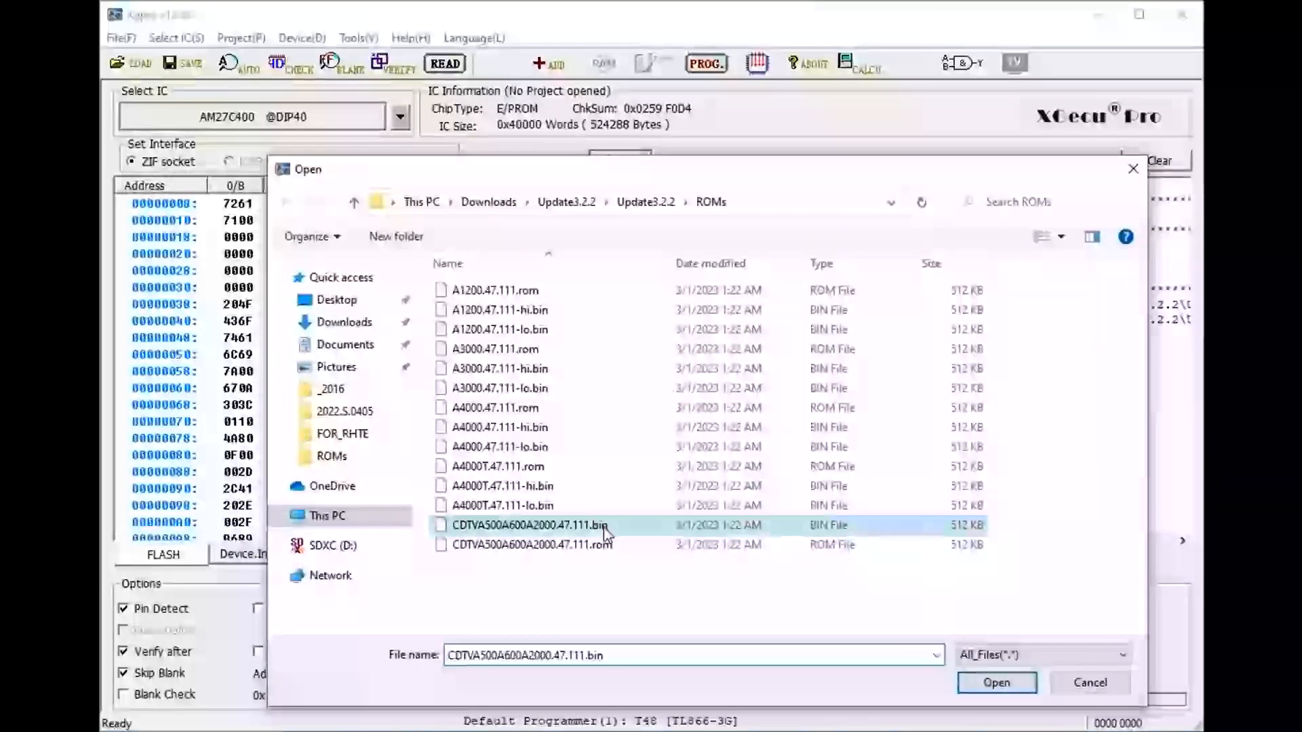
pyautogui.click(995, 682)
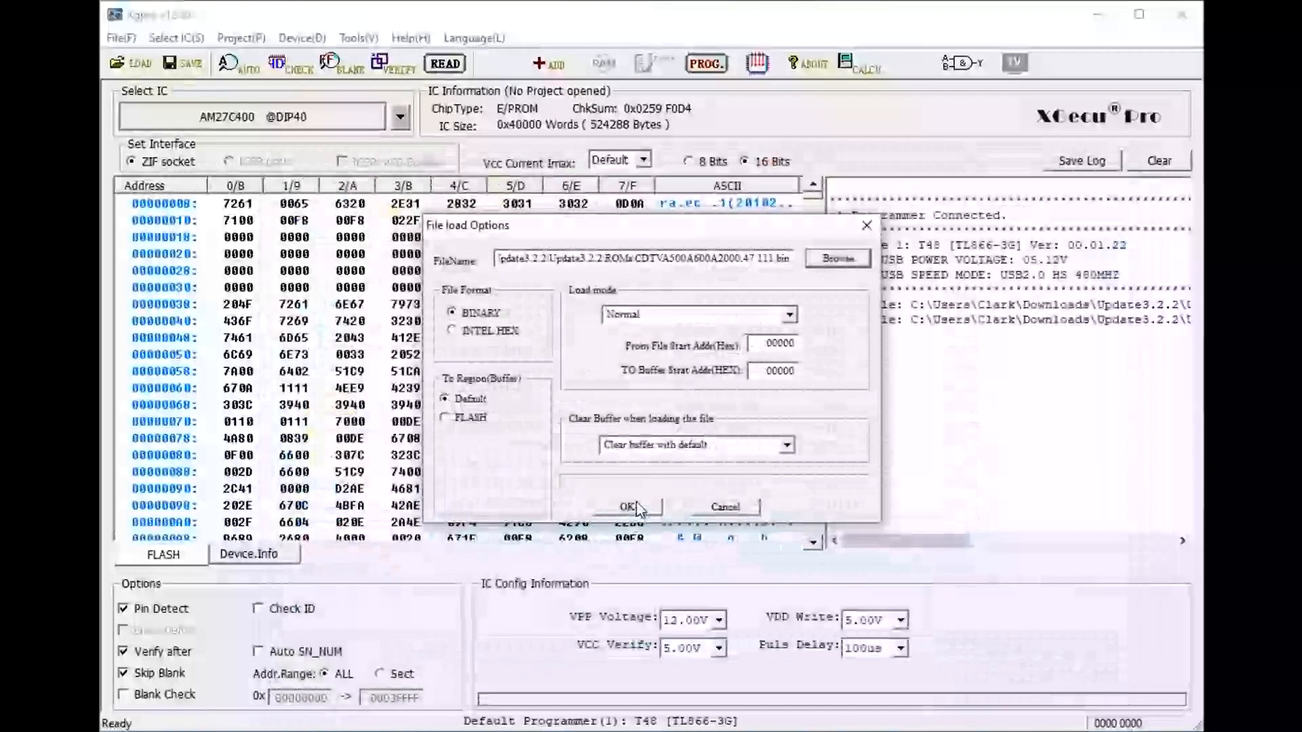
pyautogui.click(626, 507)
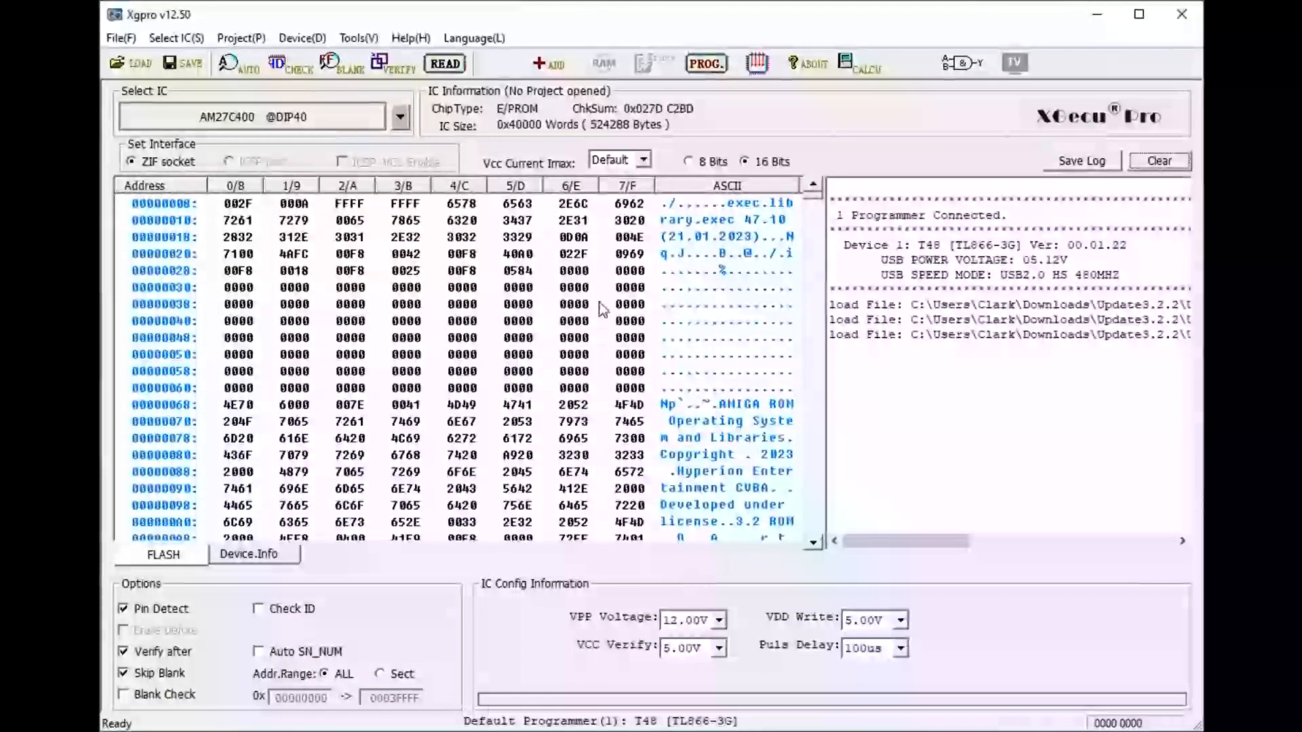
# Program the AM27C400 with the loaded image and let the built-in verification succeed
pyautogui.click(707, 62)
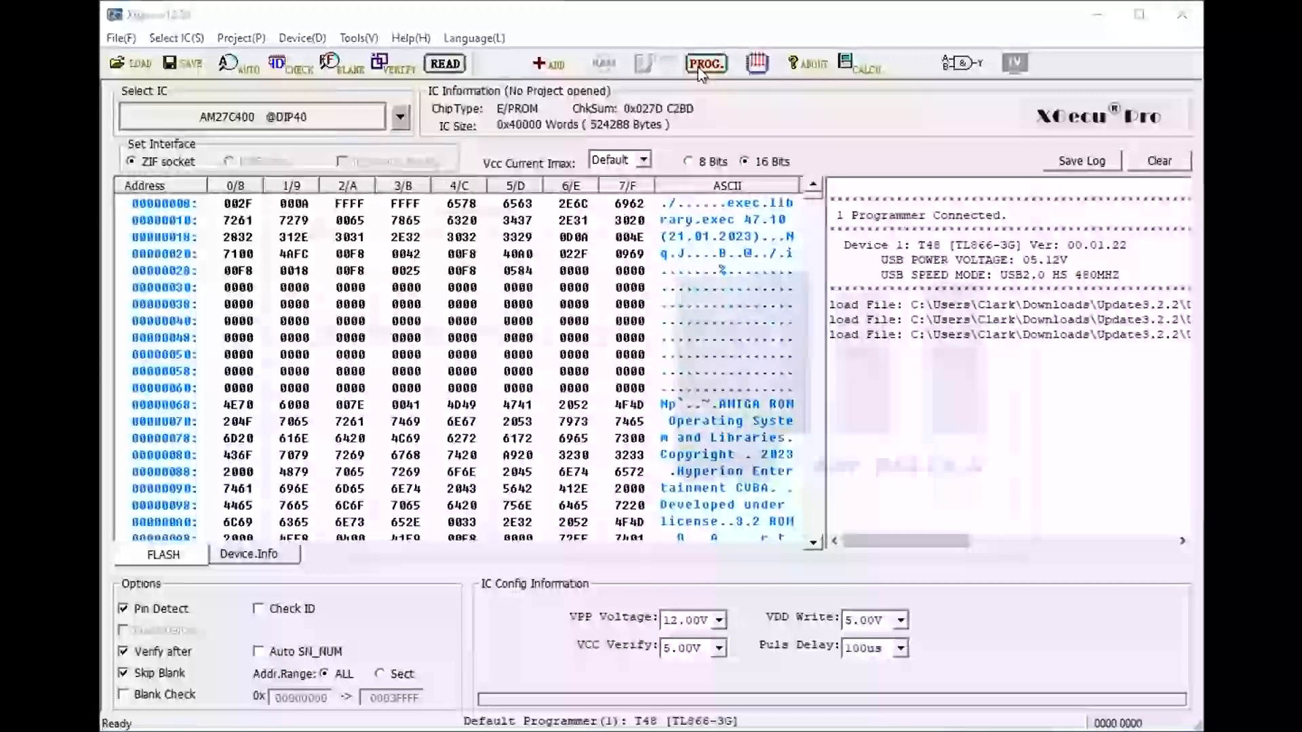
pyautogui.click(705, 64)
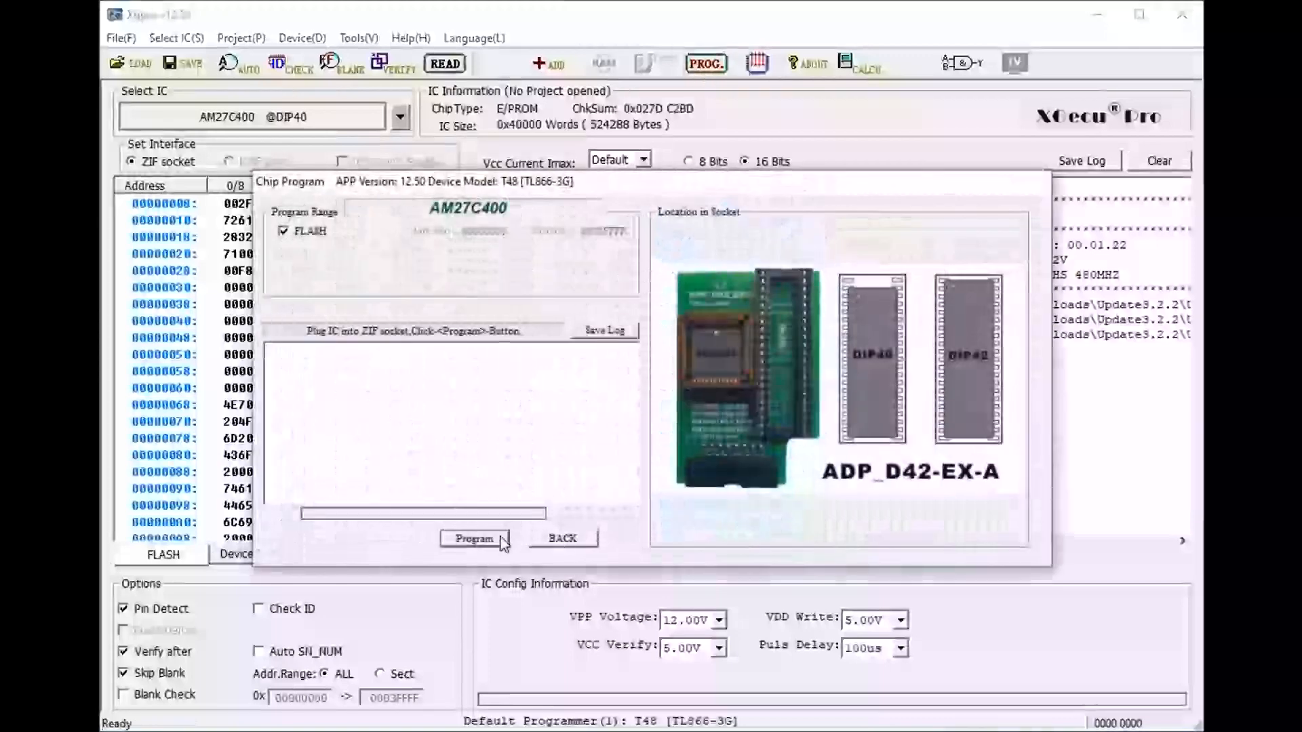
pyautogui.click(475, 538)
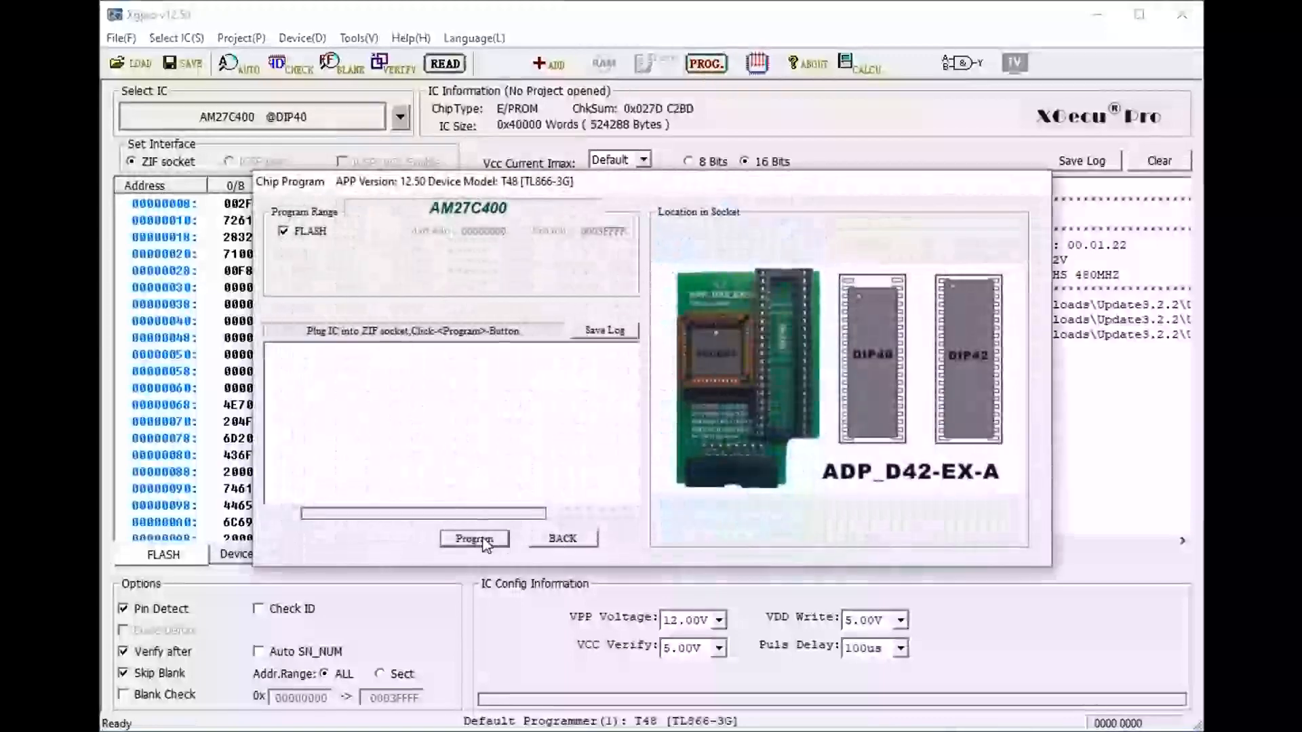
pyautogui.click(474, 538)
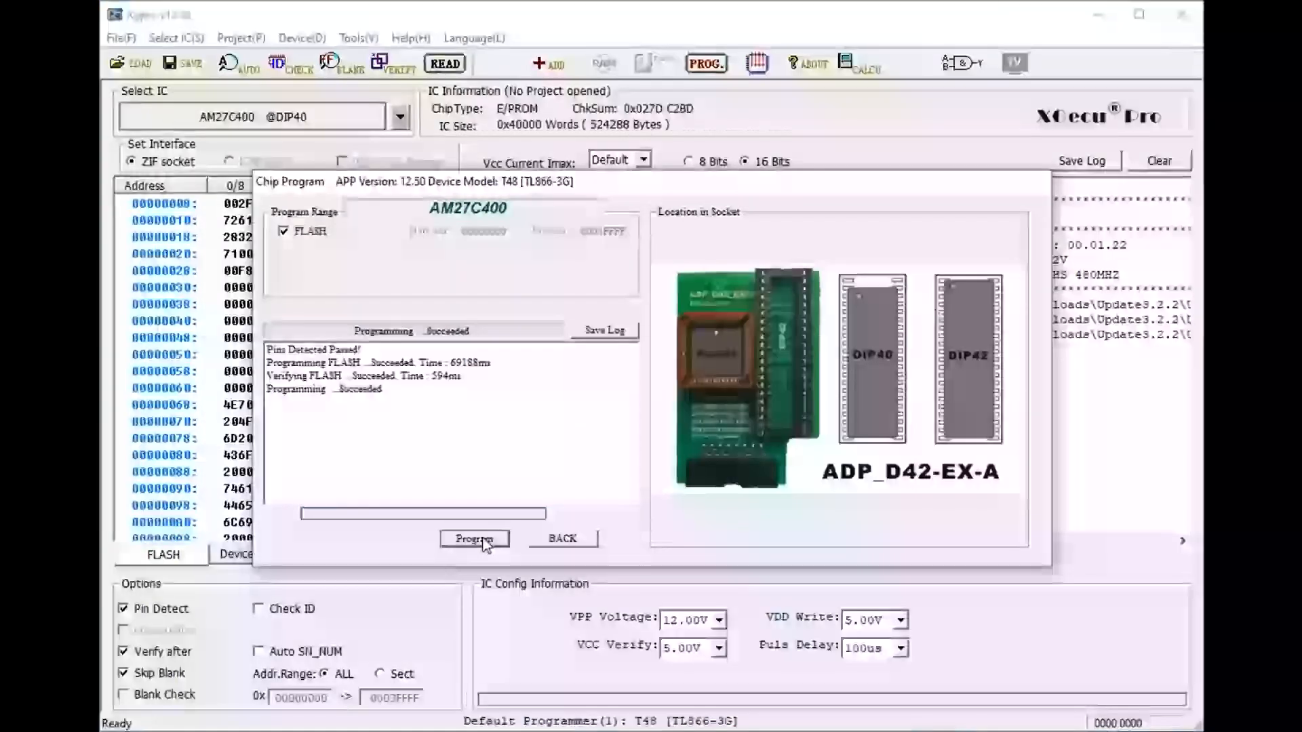
pyautogui.moveTo(469, 379)
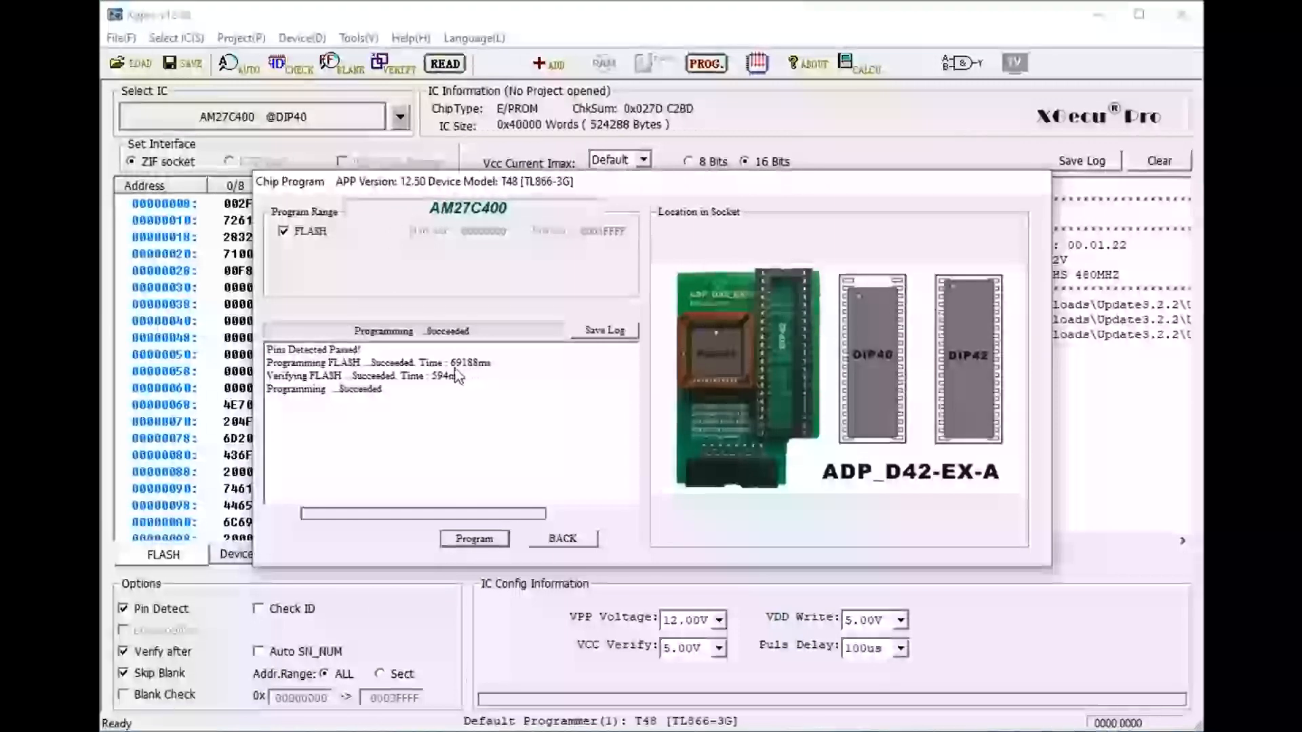
pyautogui.moveTo(472, 379)
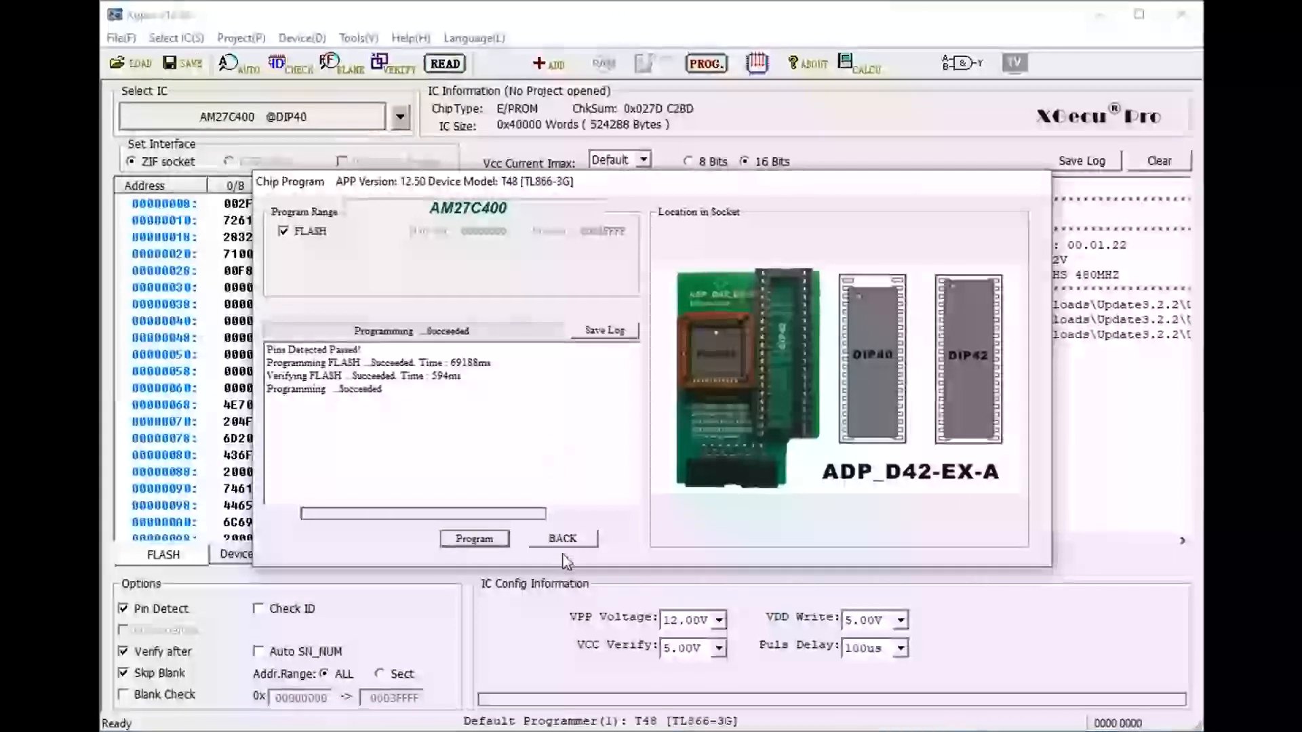
# Close the programming results and briefly open the Chip Verify dialog without running it
pyautogui.click(563, 539)
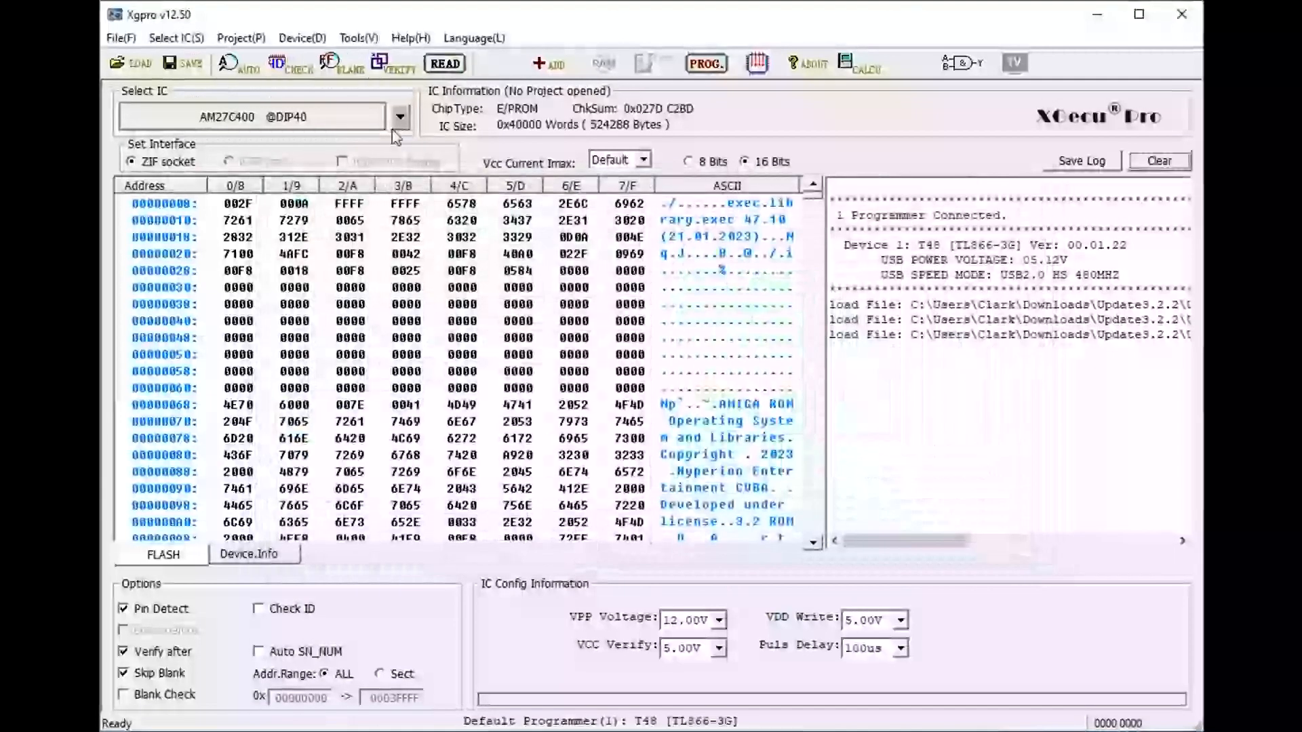
pyautogui.moveTo(524, 412)
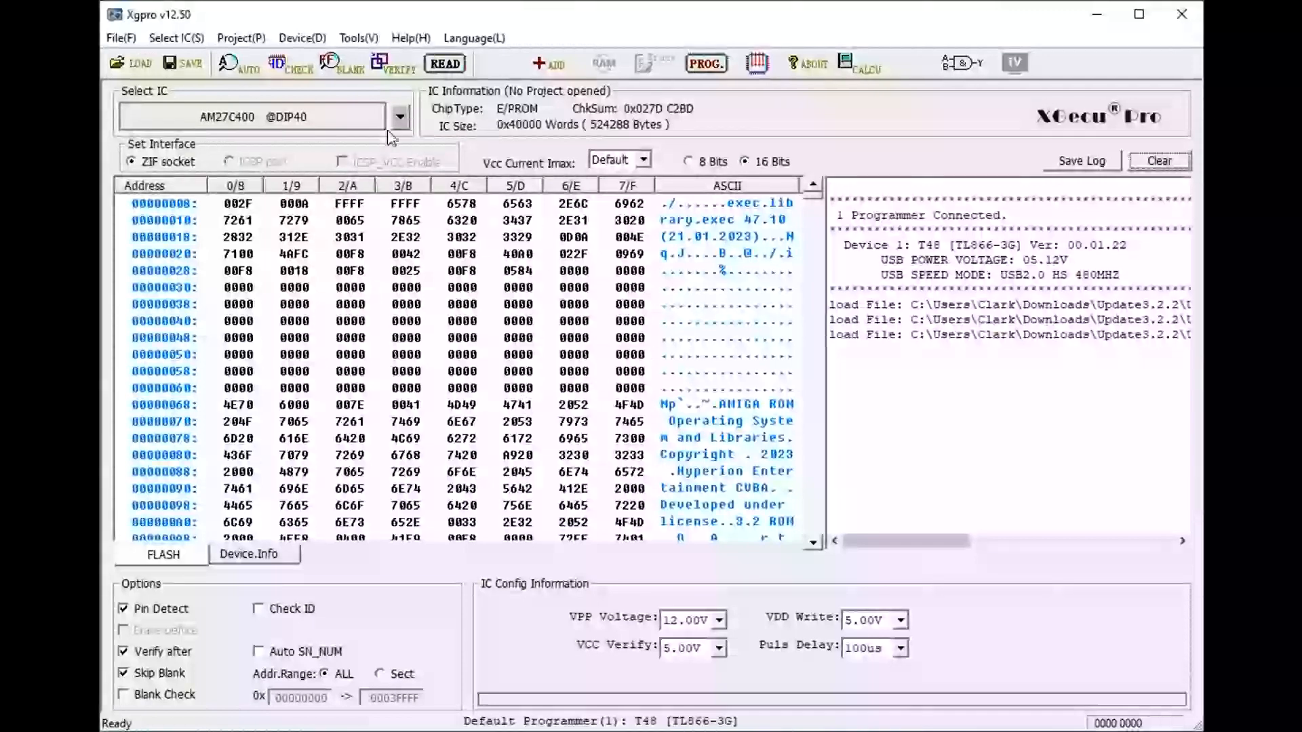
pyautogui.click(390, 64)
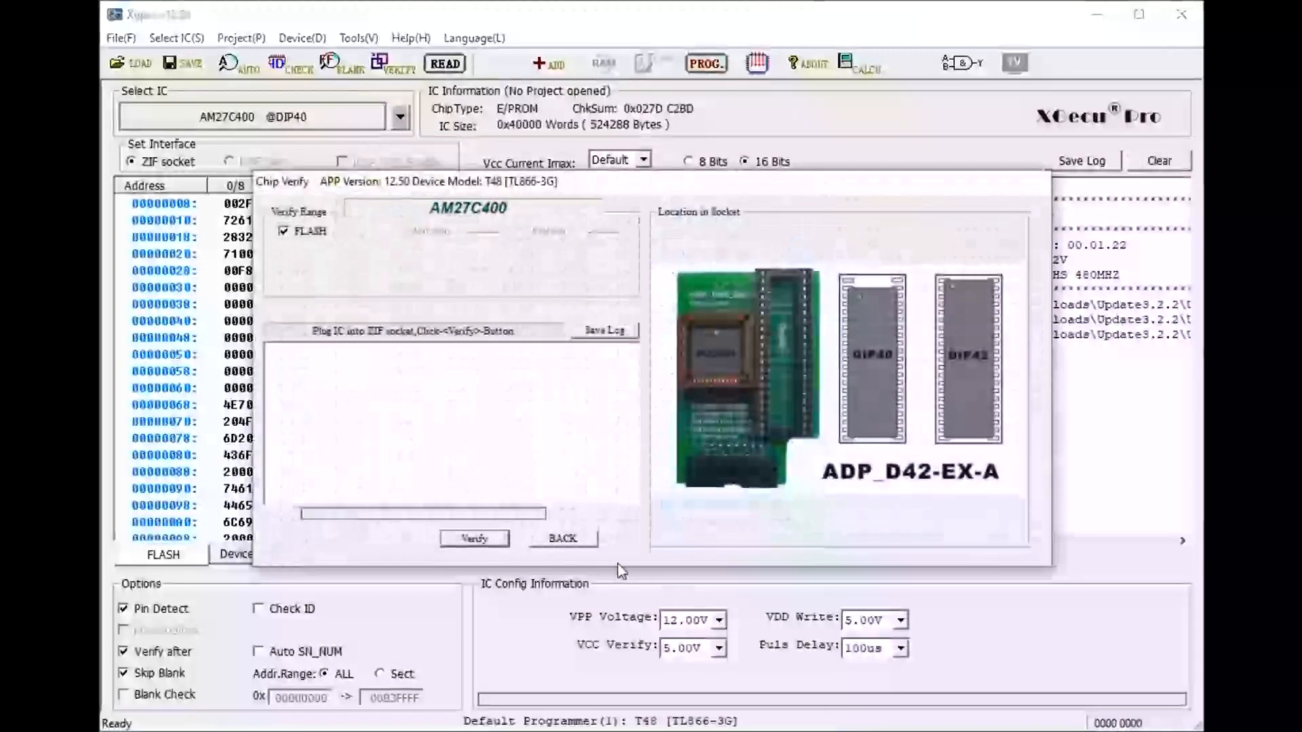
pyautogui.click(563, 538)
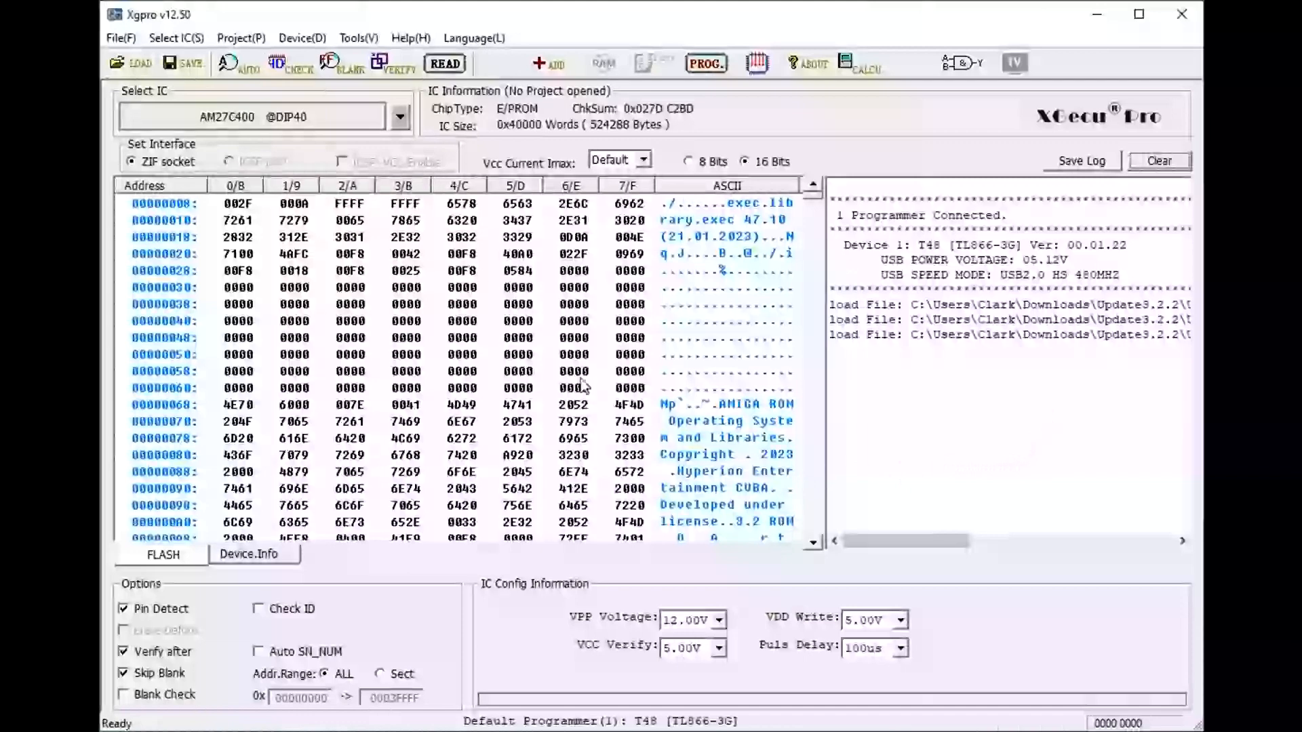
pyautogui.moveTo(924, 519)
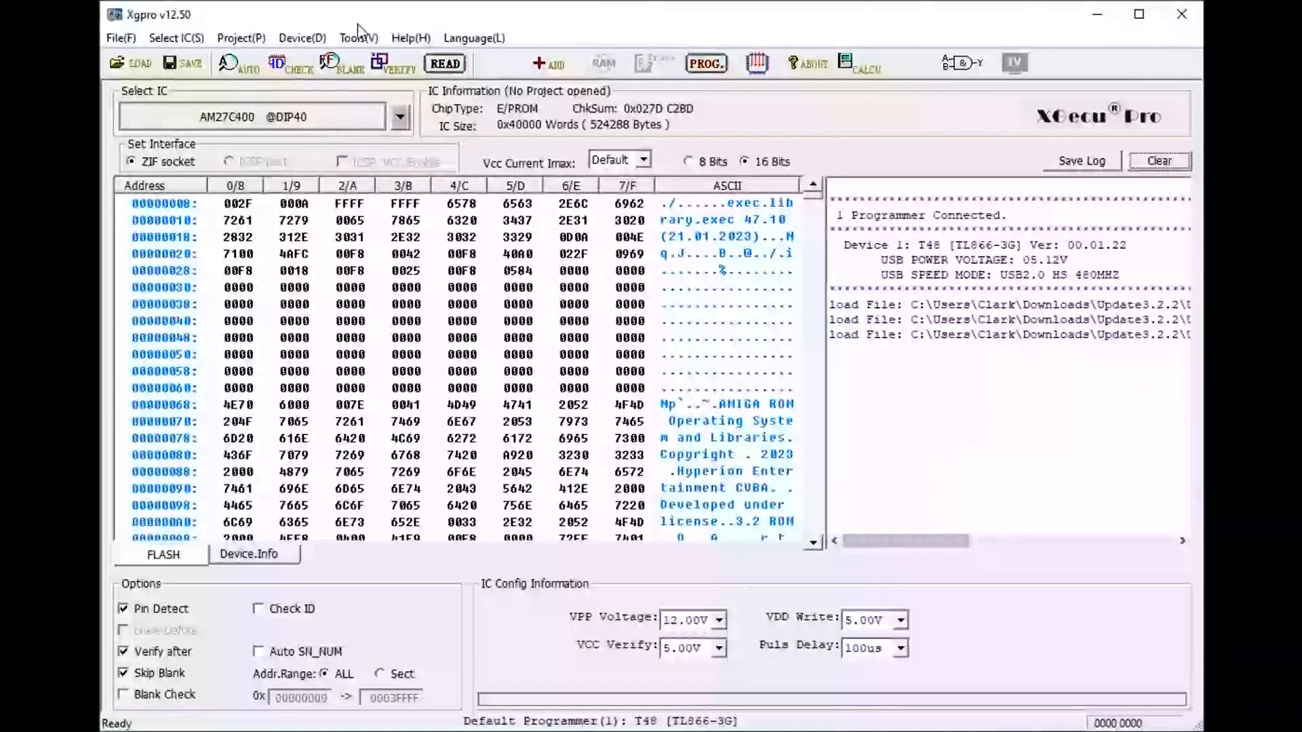
# Run a separate verify pass on the AM27C400 and confirm it matches the buffer
pyautogui.click(399, 64)
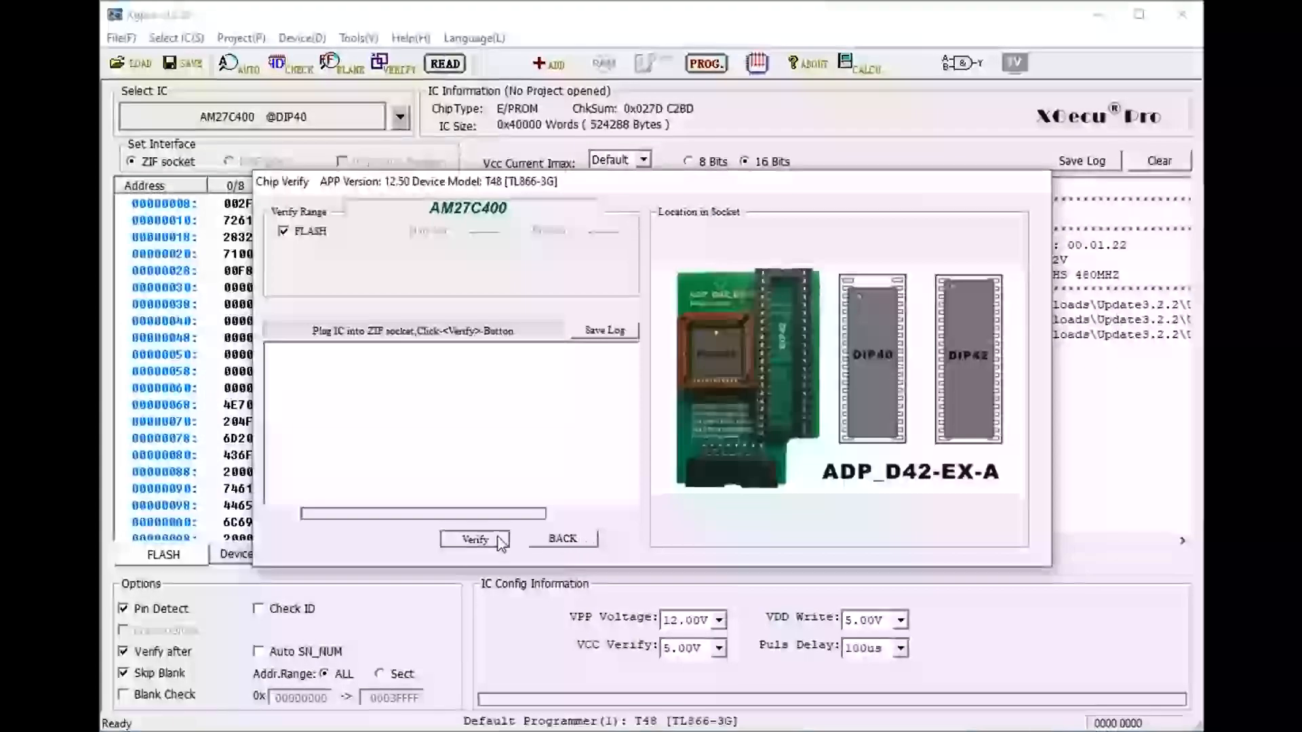
pyautogui.click(474, 540)
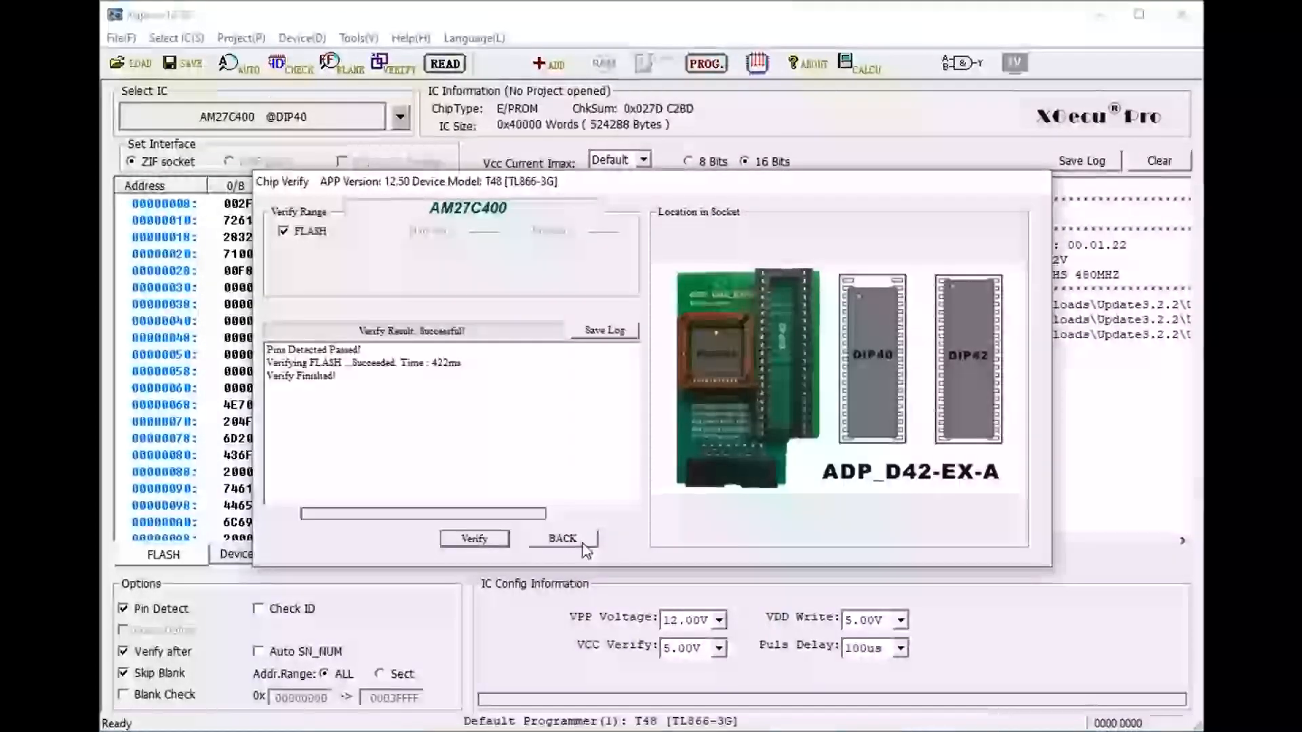
pyautogui.click(564, 538)
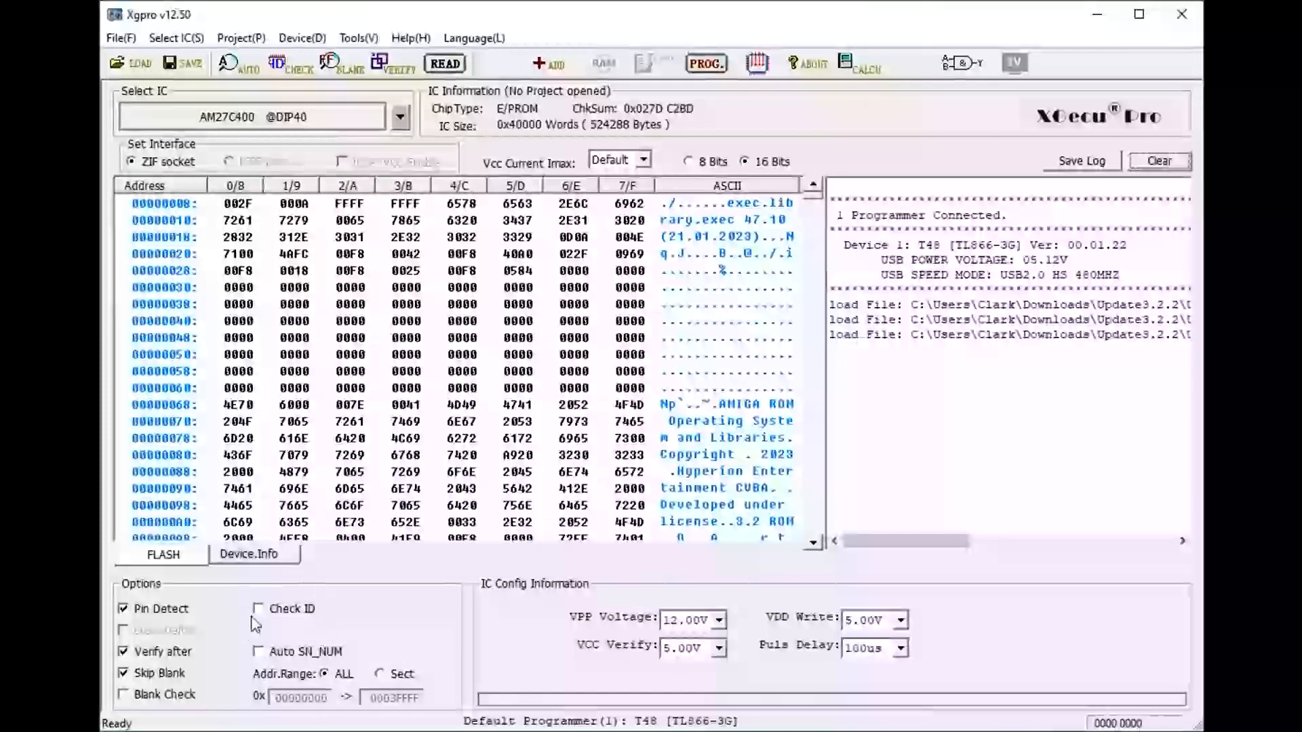
pyautogui.click(258, 609)
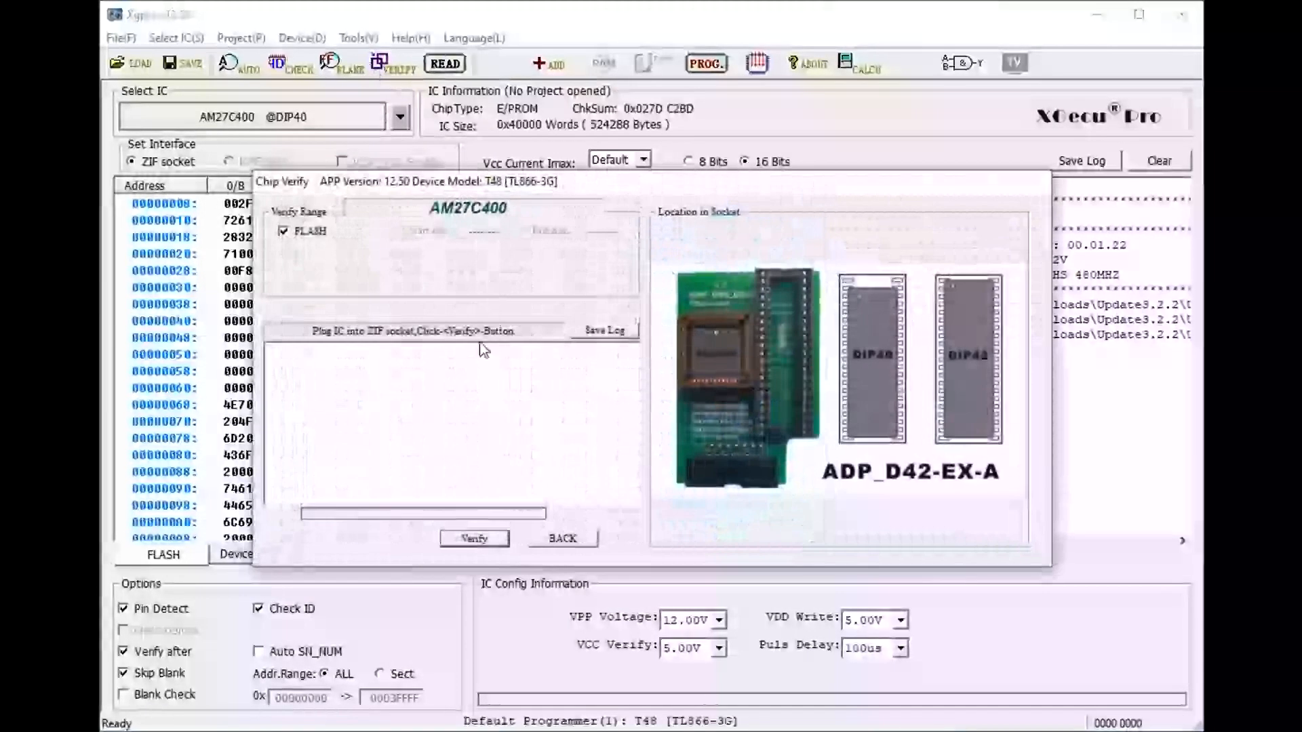
pyautogui.click(475, 538)
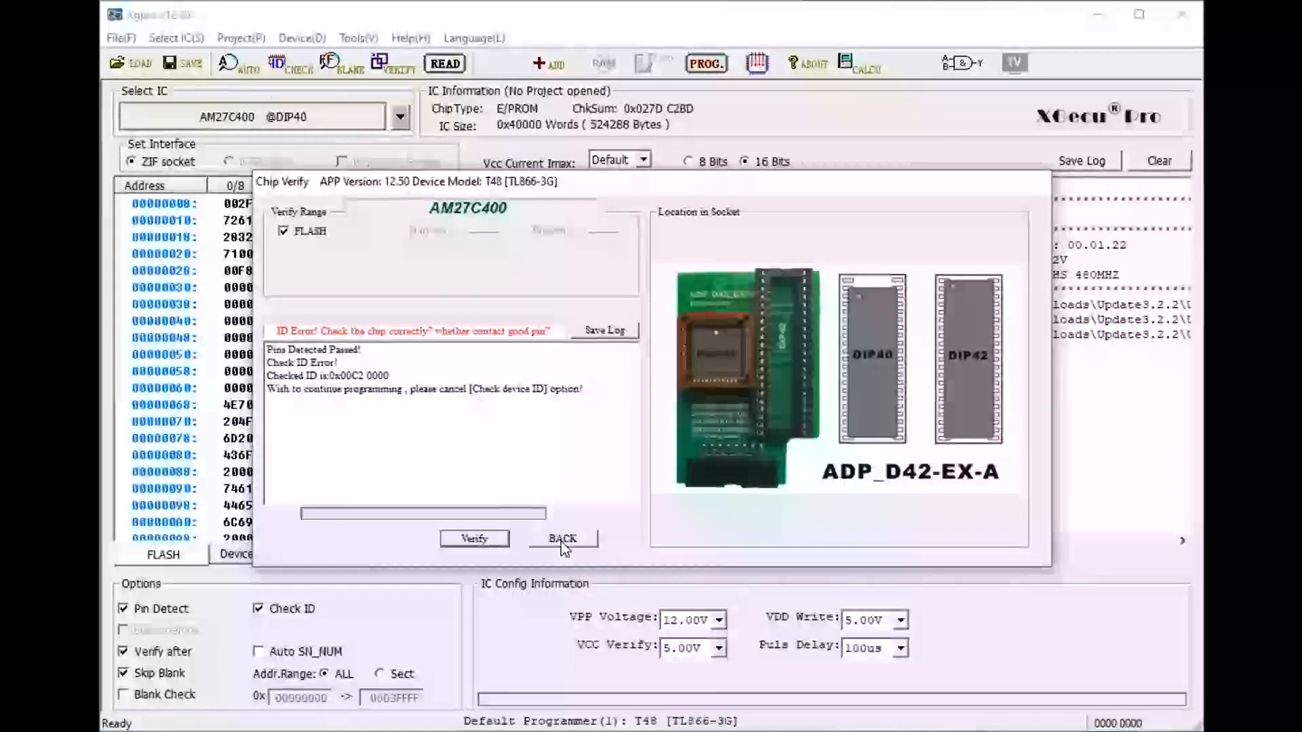
pyautogui.click(562, 539)
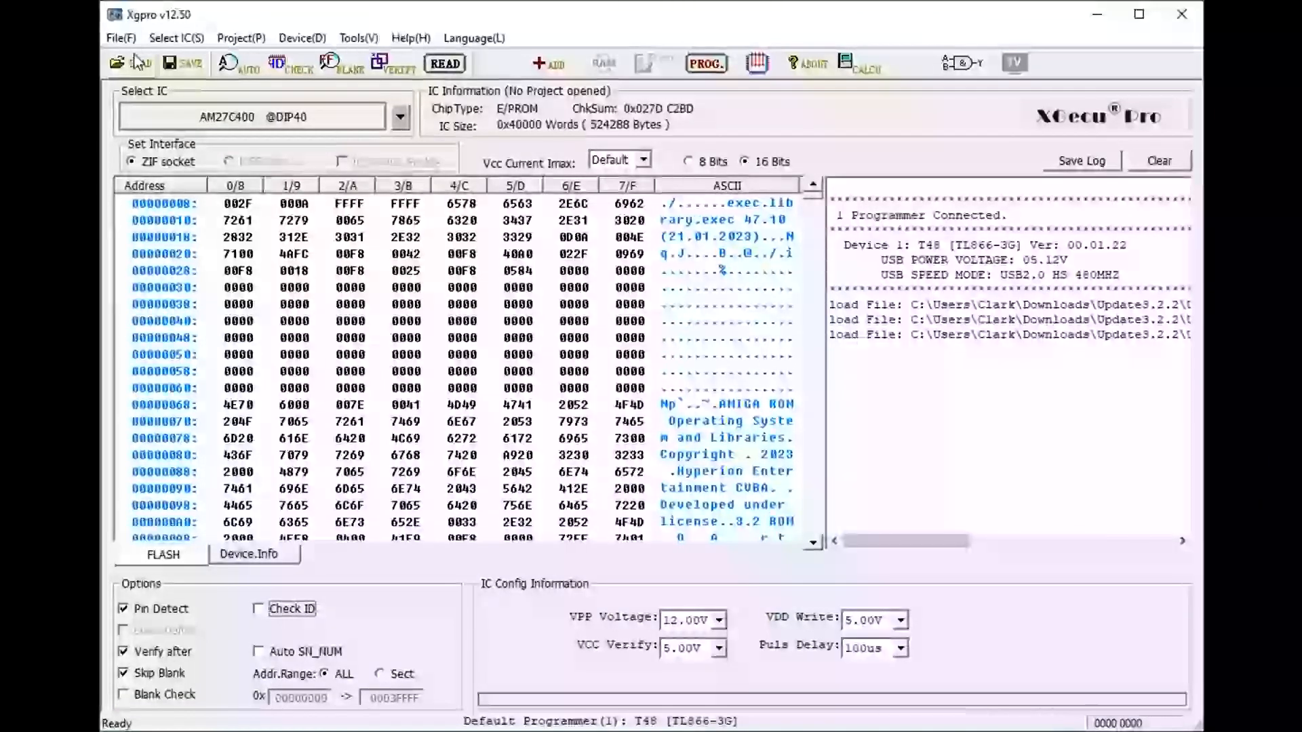
# Browse the ROMs folder and select A4000T.47.111-lo.bin as the file name
pyautogui.click(134, 62)
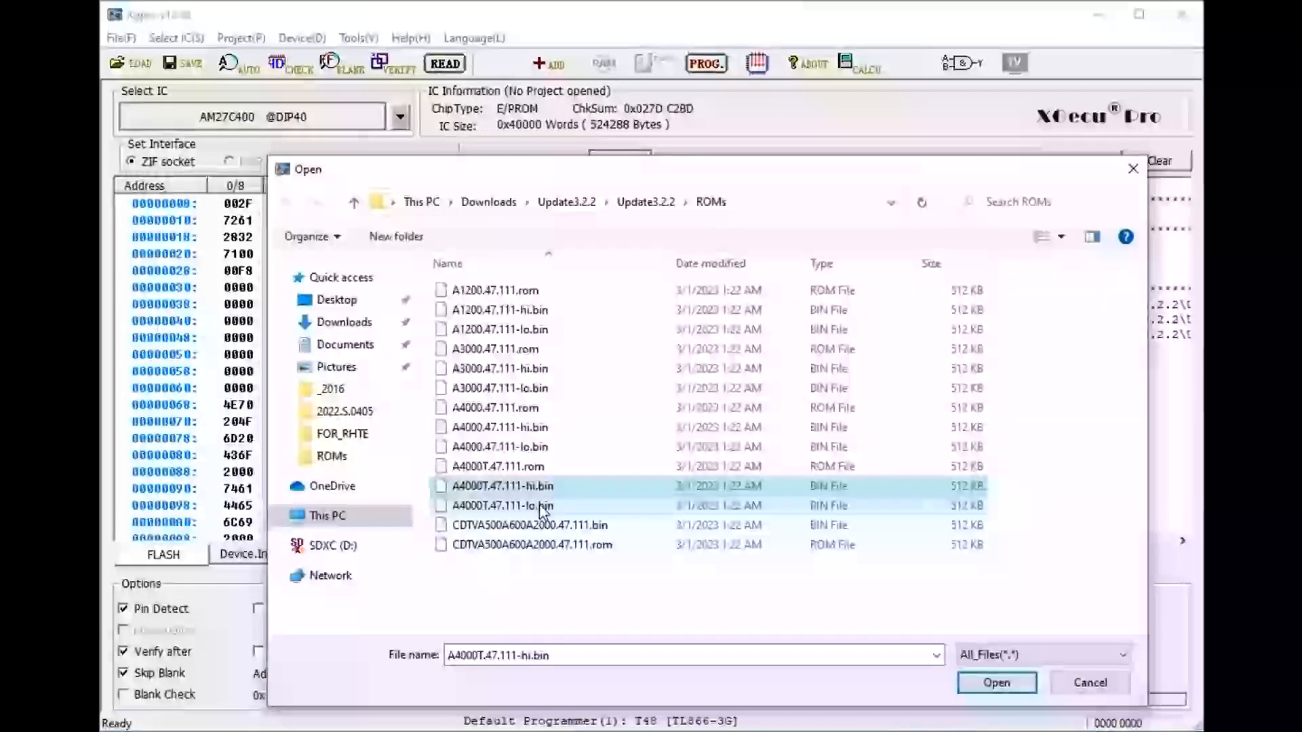
pyautogui.click(502, 504)
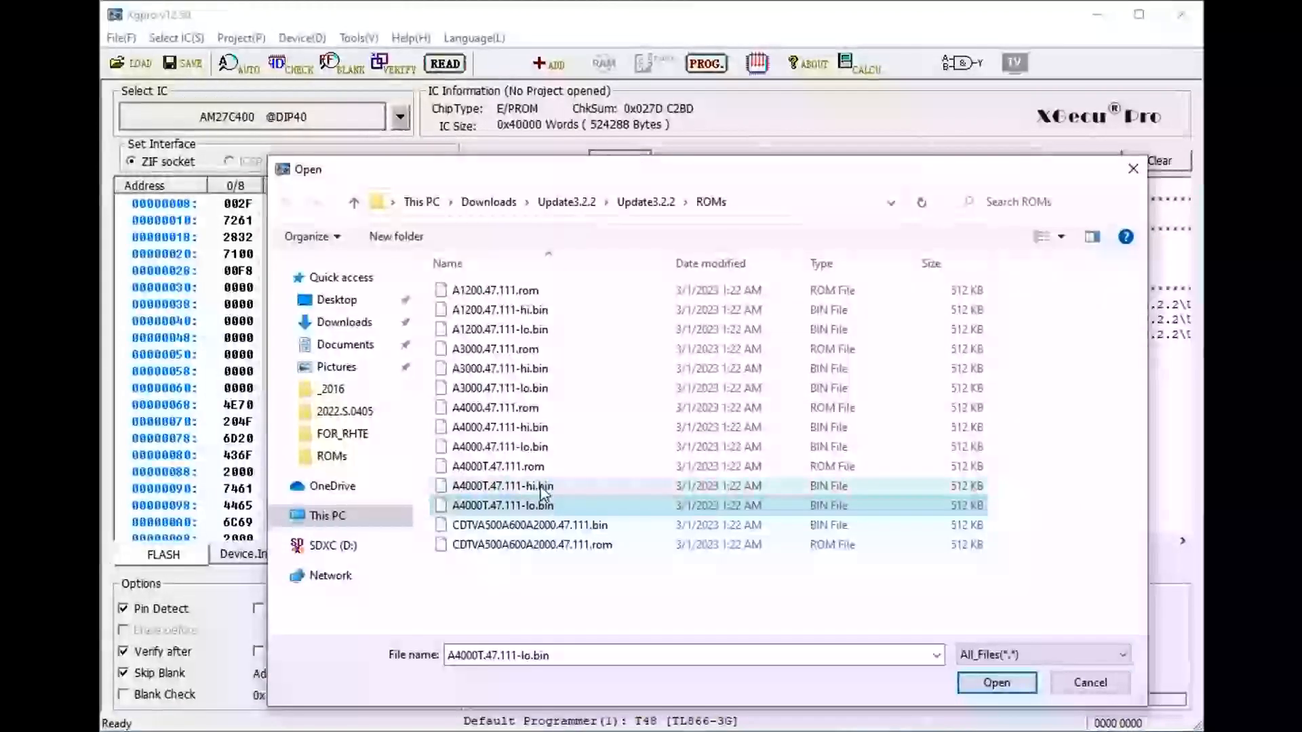
pyautogui.moveTo(543, 493)
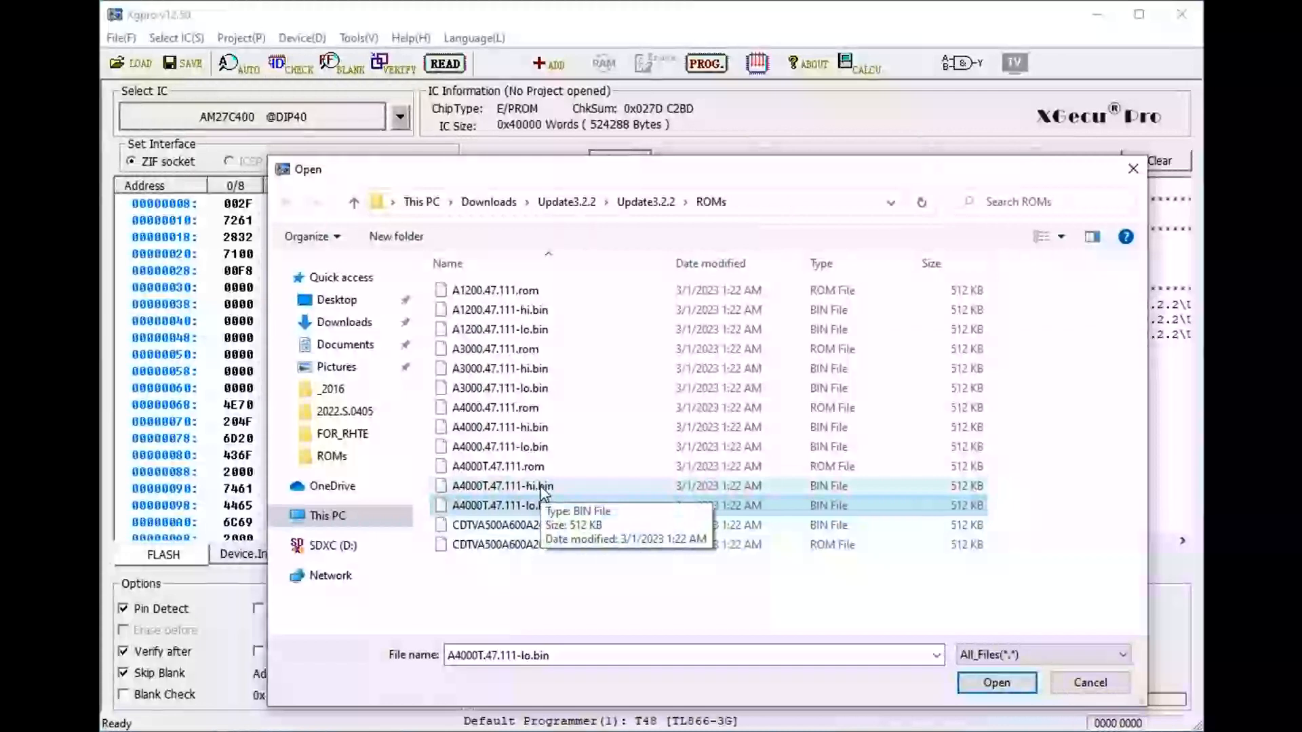